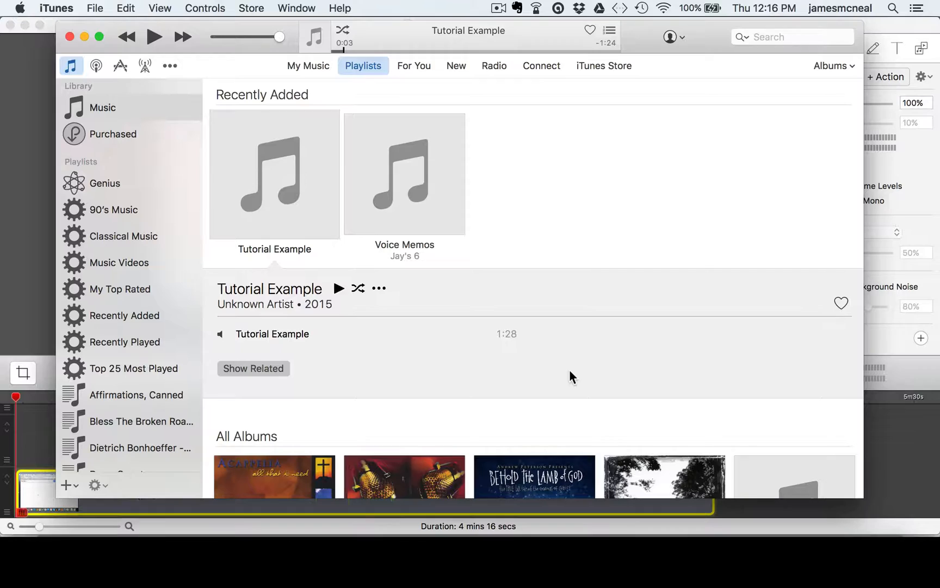
mouse_move(623, 249)
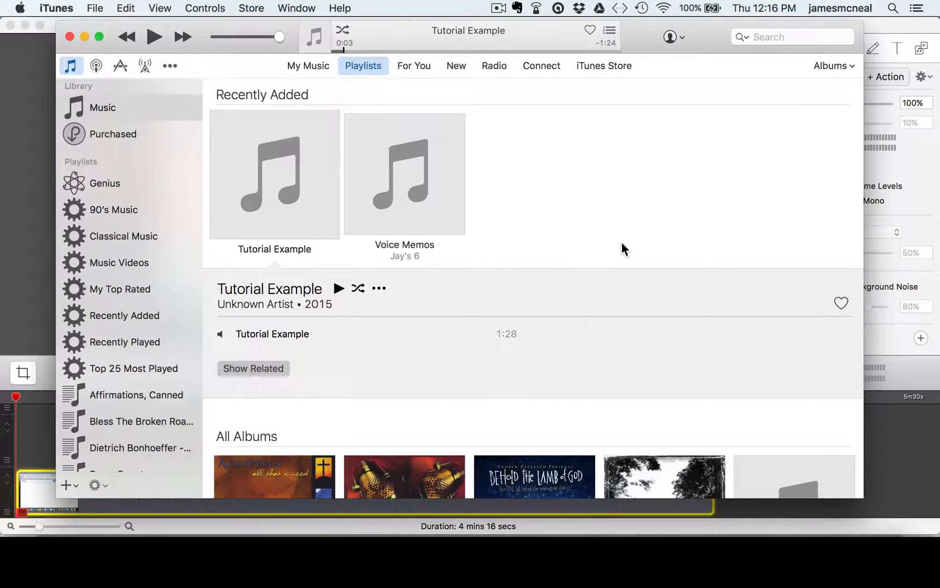
mouse_move(305, 158)
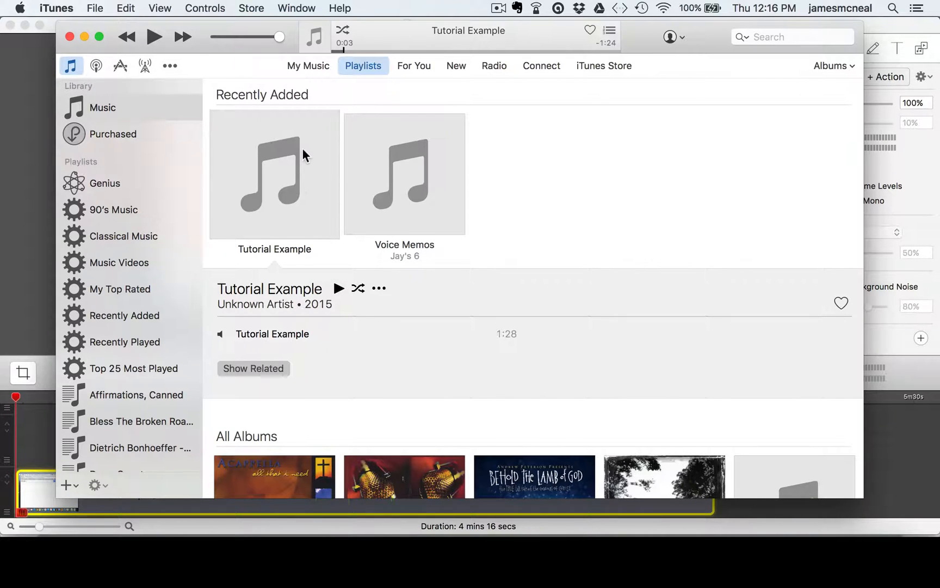
- Bring up the Tutorial Example track's Get Info window and view its File details
click(405, 174)
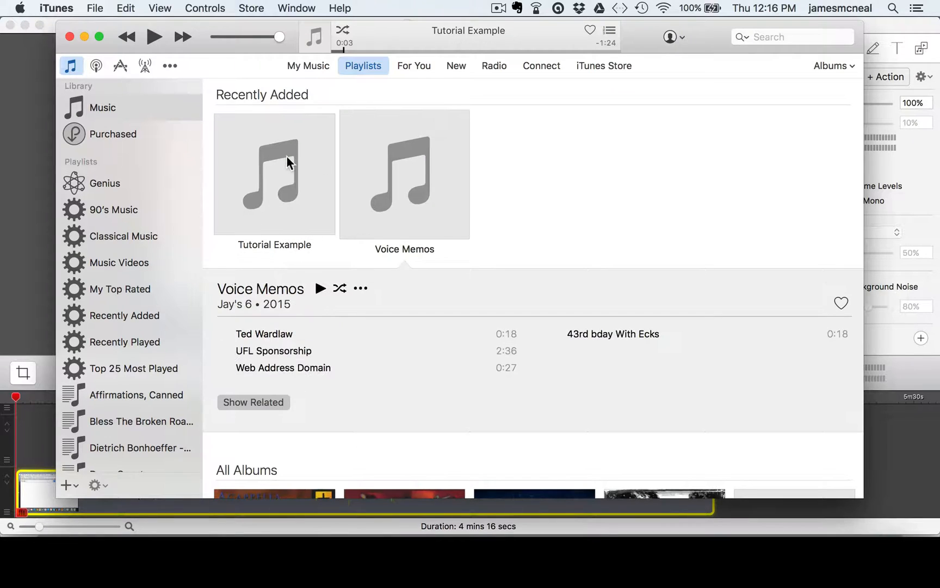
right_click(289, 162)
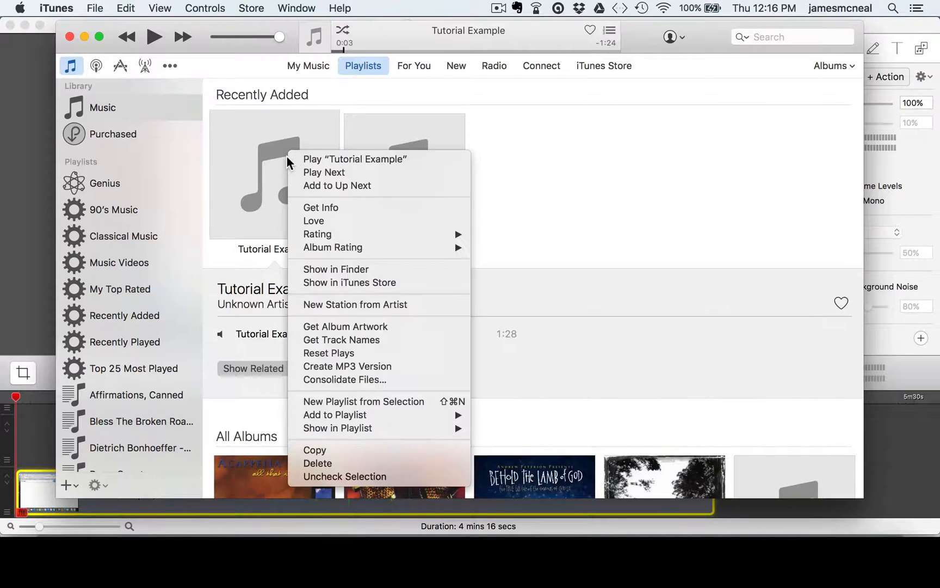
mouse_move(327, 213)
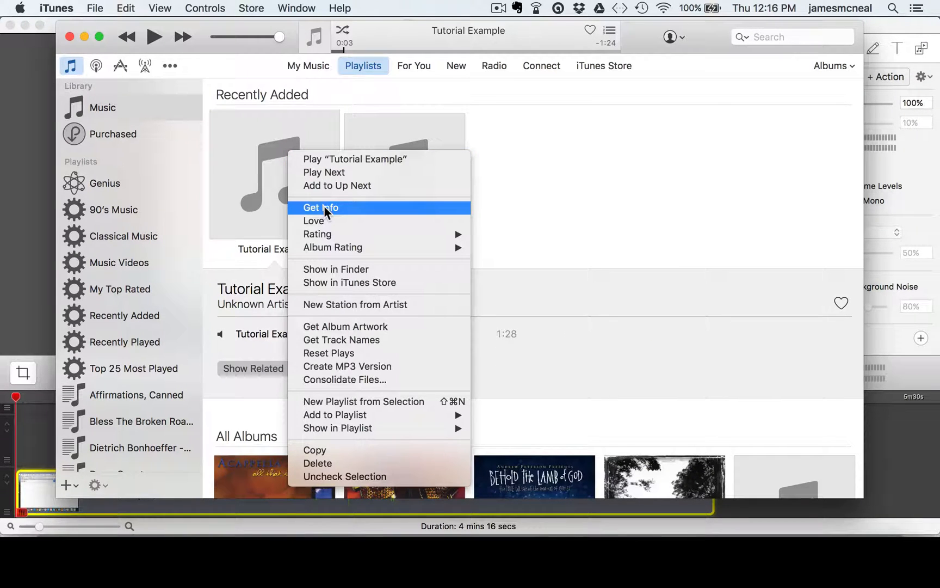
click(320, 207)
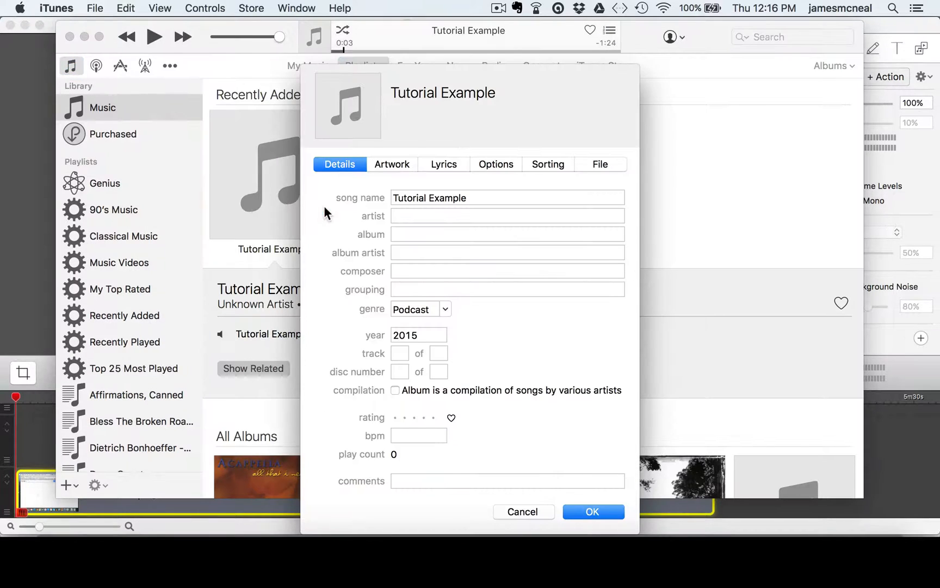
mouse_move(586, 168)
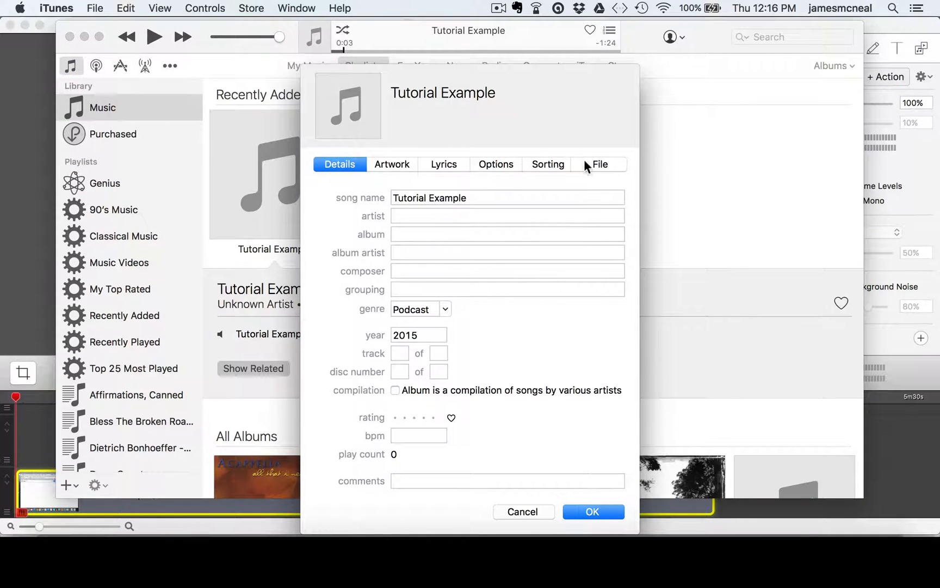
click(599, 165)
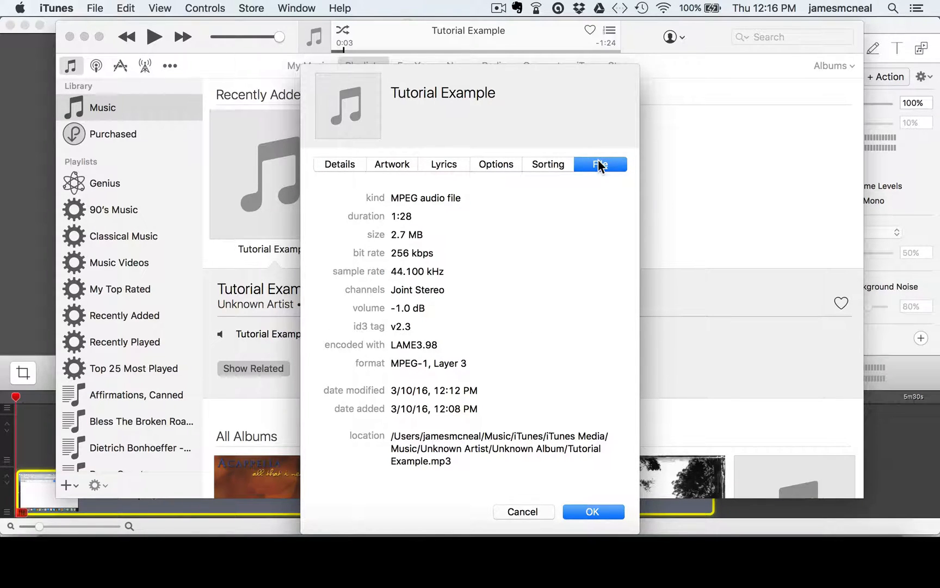
mouse_move(606, 172)
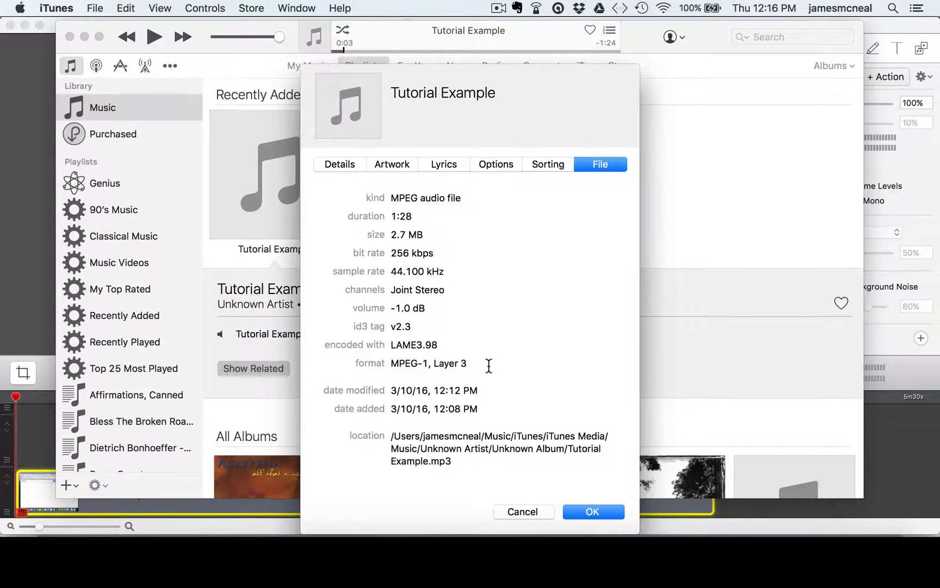
mouse_move(503, 364)
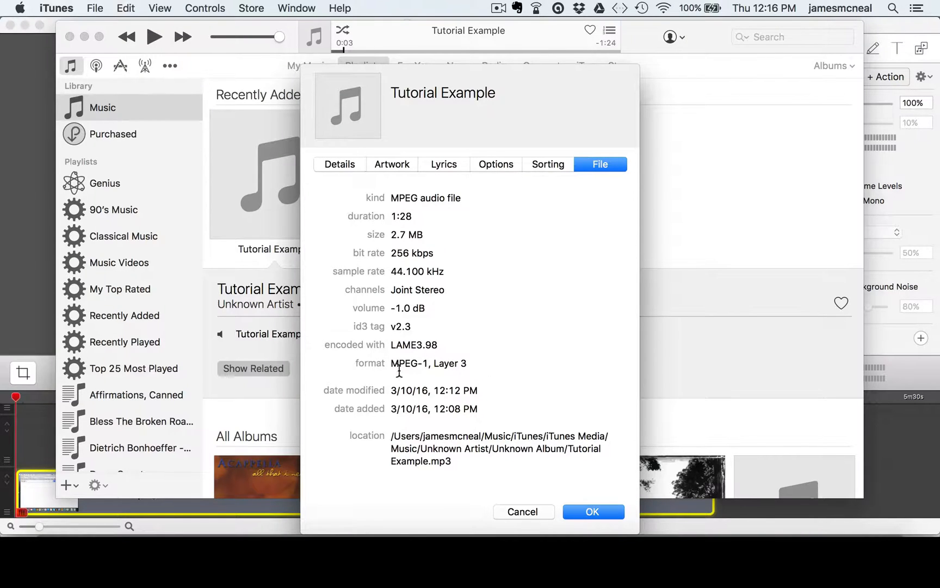
mouse_move(483, 359)
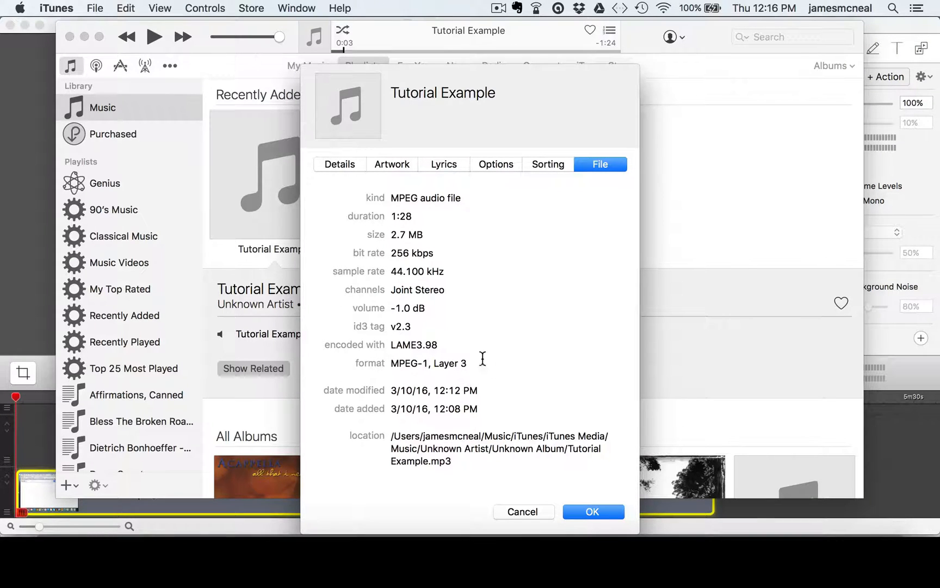
mouse_move(491, 256)
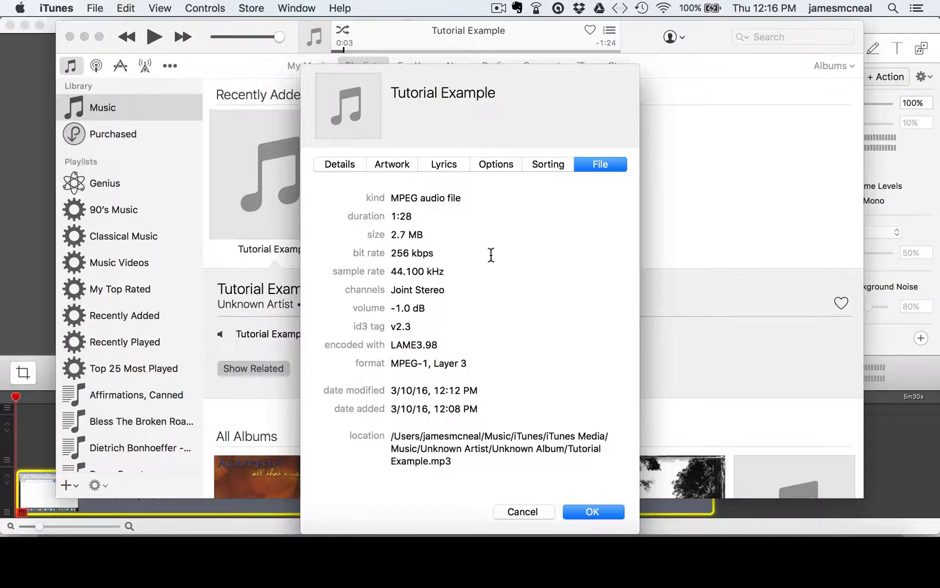
mouse_move(445, 214)
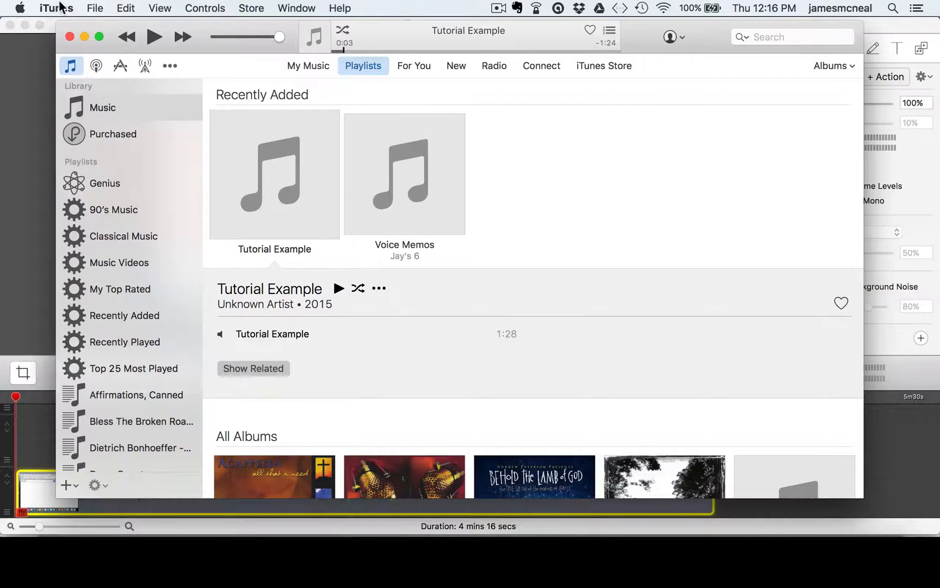
- Bring up iTunes General Preferences, keeping 'When a CD is inserted' at Ask to Import CD
click(55, 9)
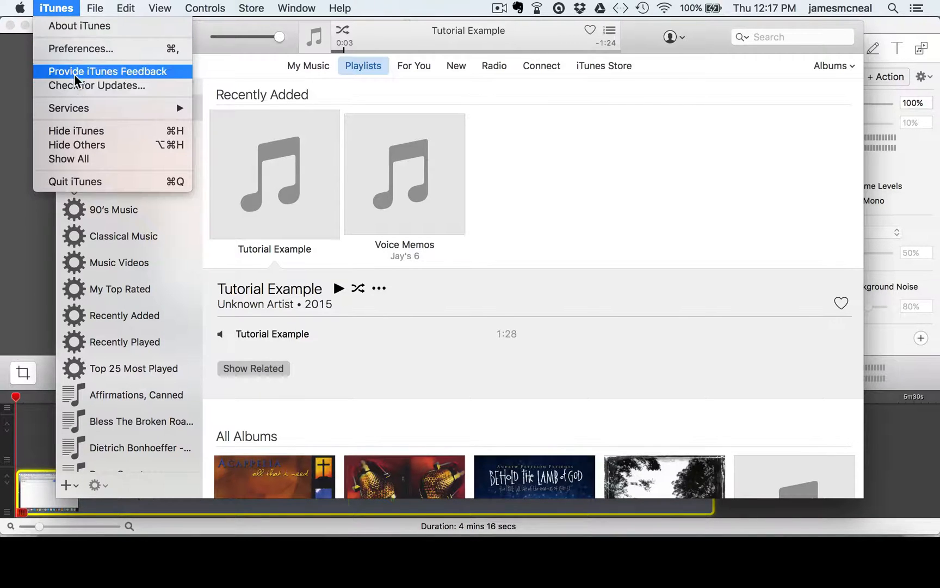
mouse_move(76, 49)
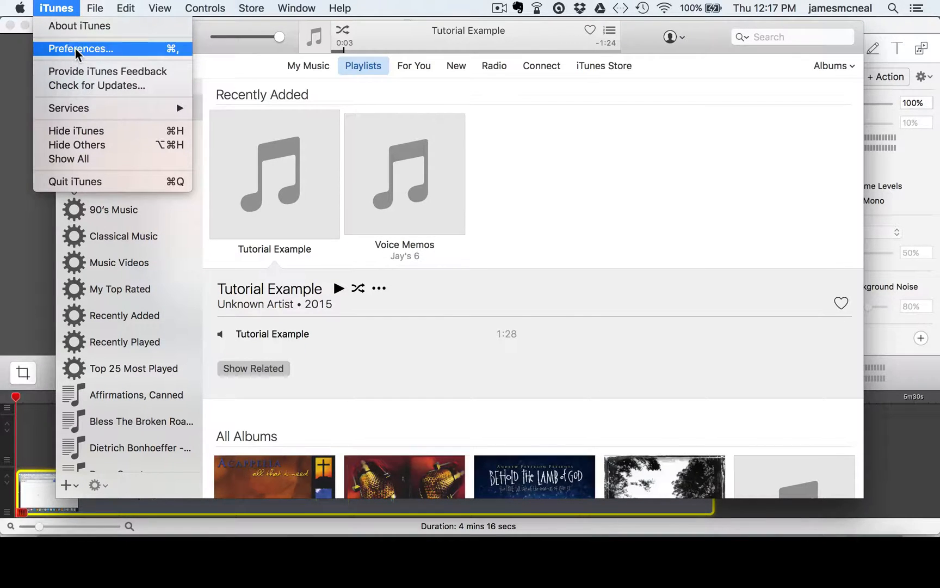
click(82, 49)
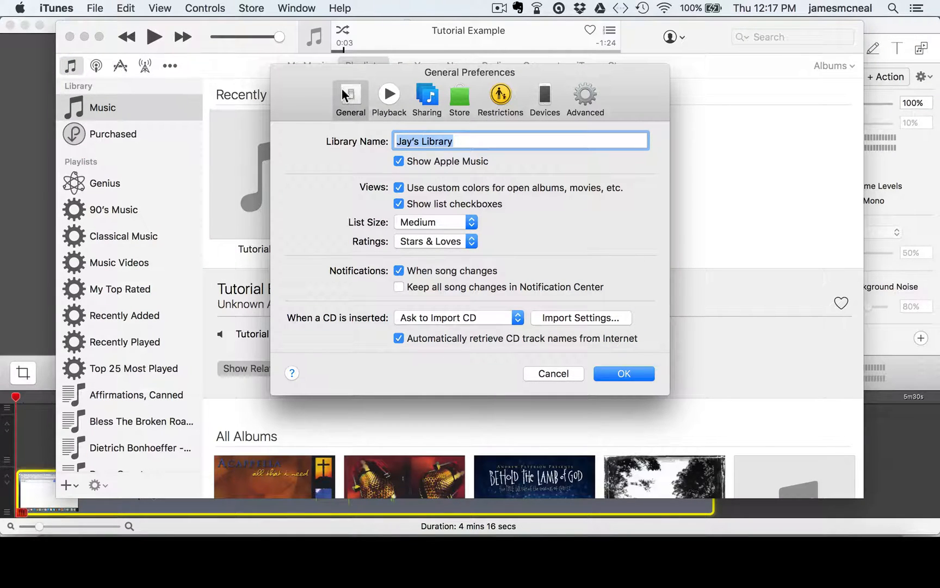
mouse_move(602, 327)
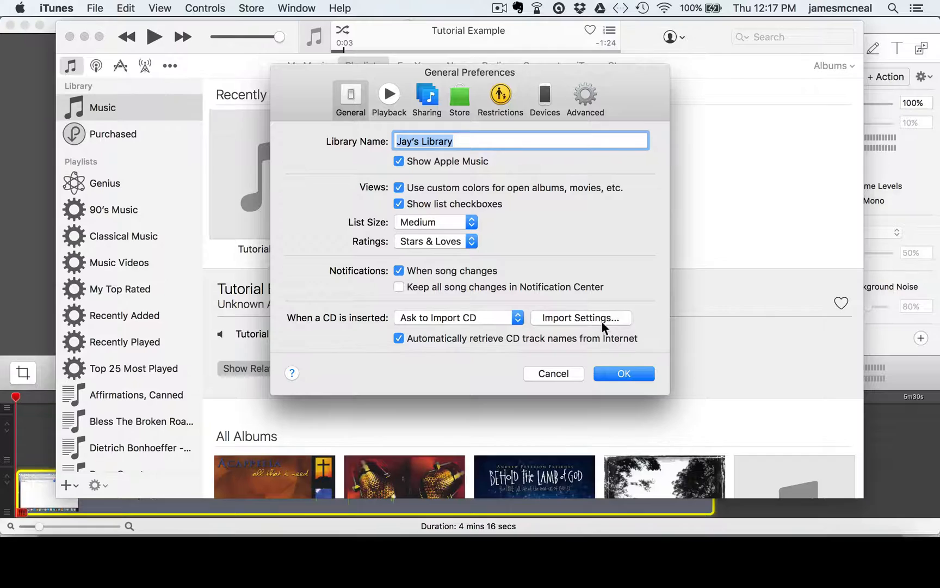
mouse_move(447, 311)
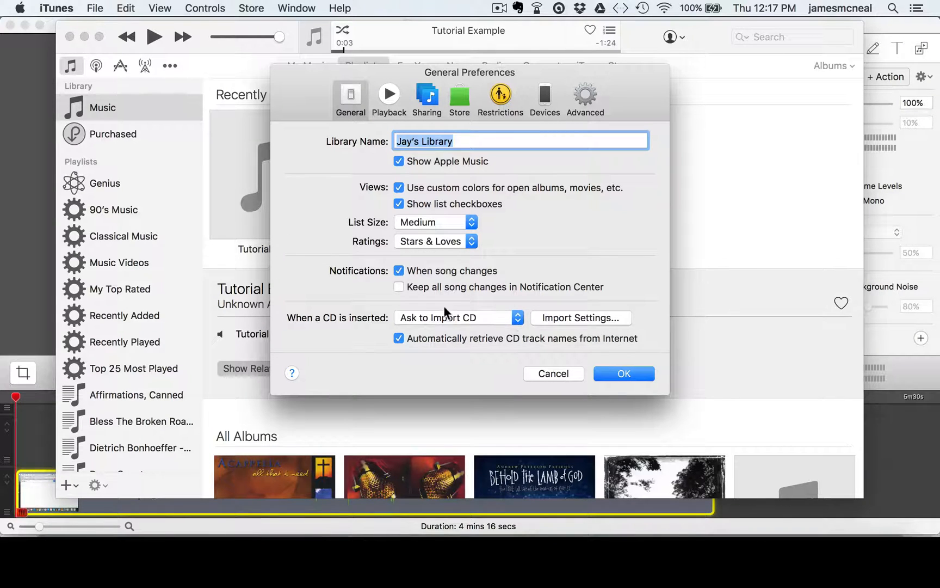
click(457, 318)
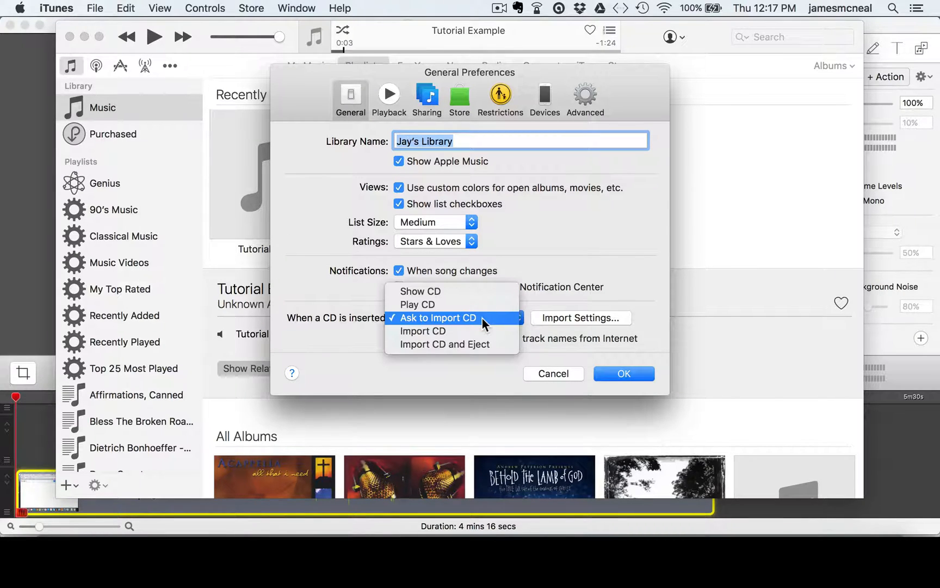
click(438, 318)
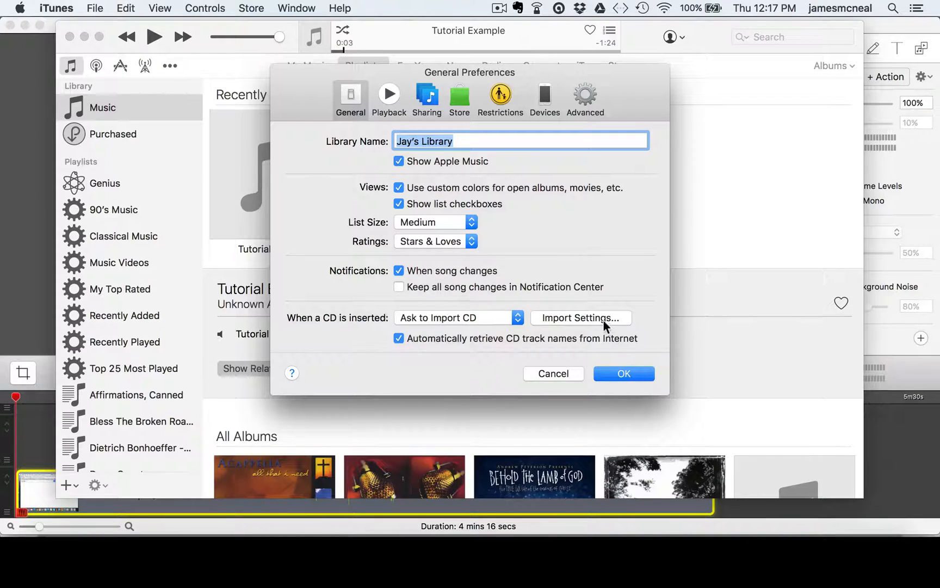
- Review the CD import settings, leaving MP3 Encoder at Good Quality (128 kbps), and confirm
click(581, 318)
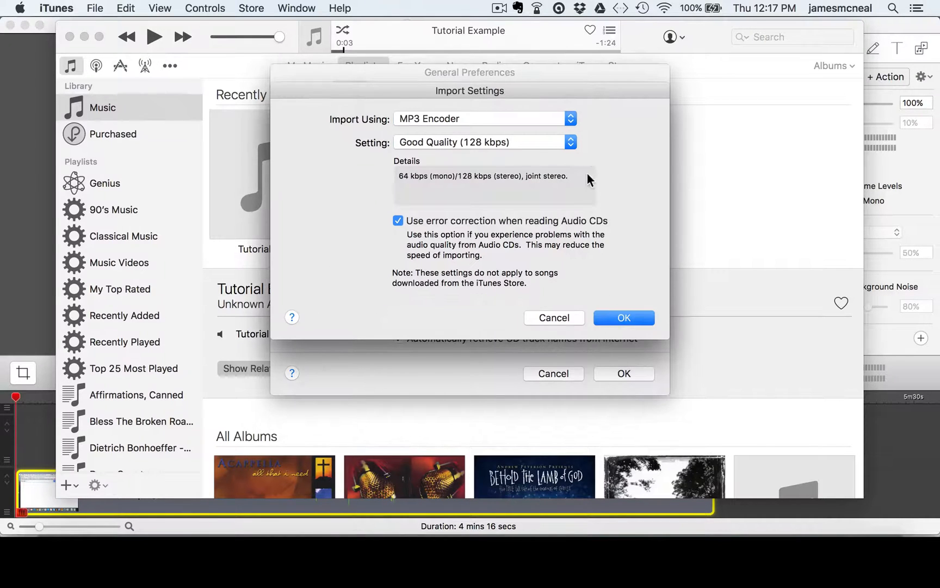
click(570, 118)
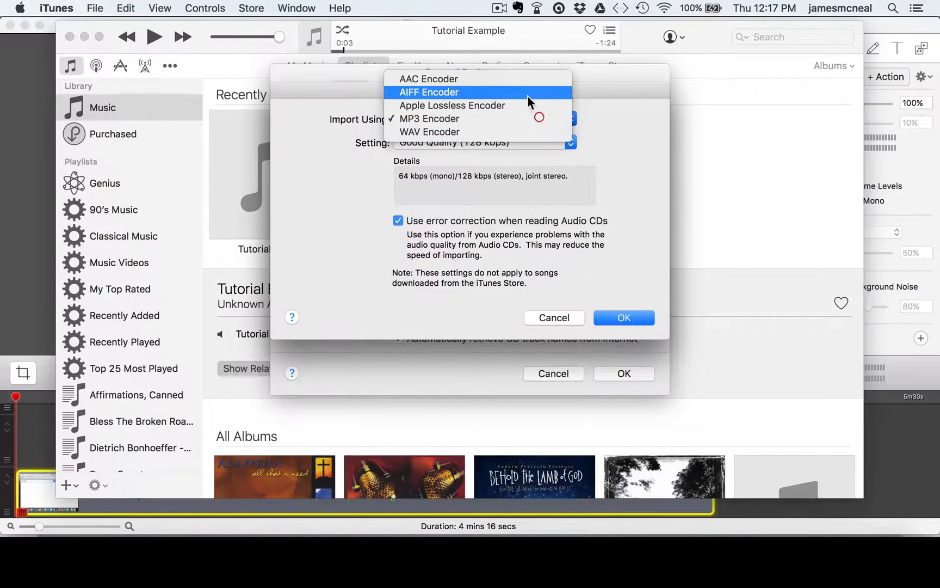
click(431, 79)
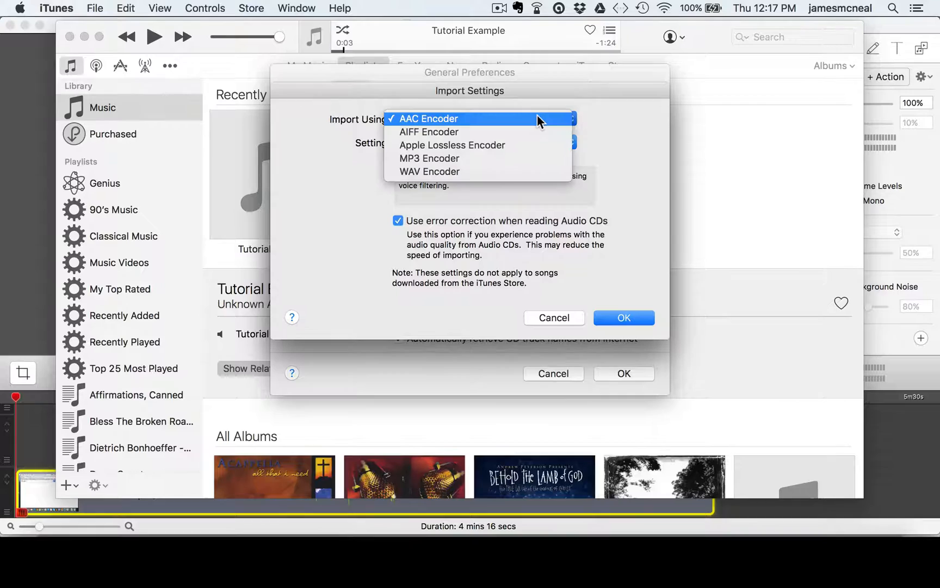
mouse_move(511, 159)
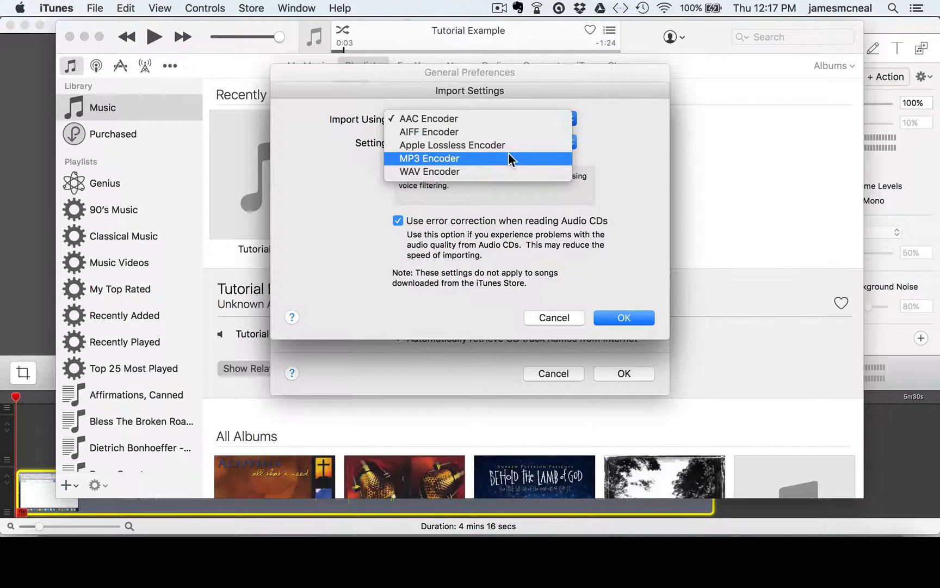
click(429, 159)
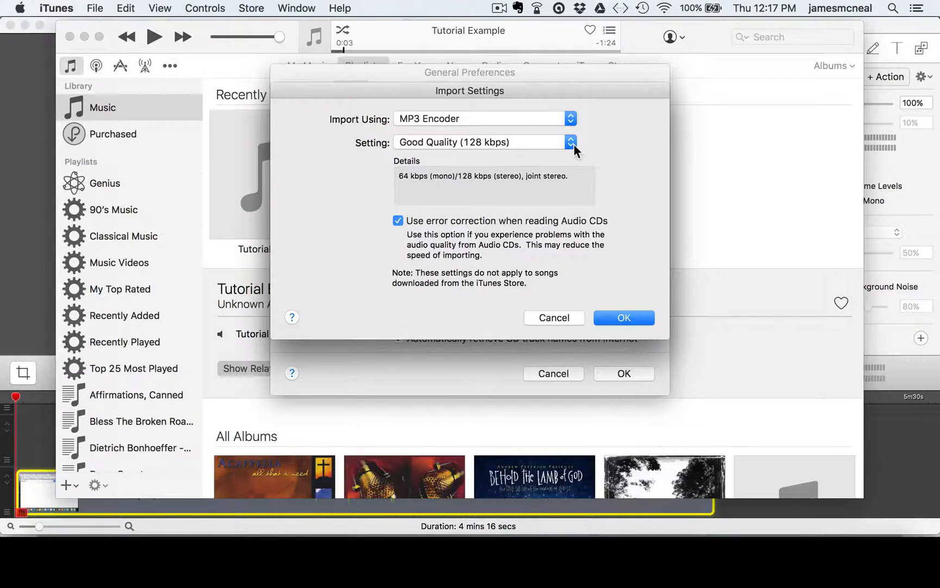
click(570, 141)
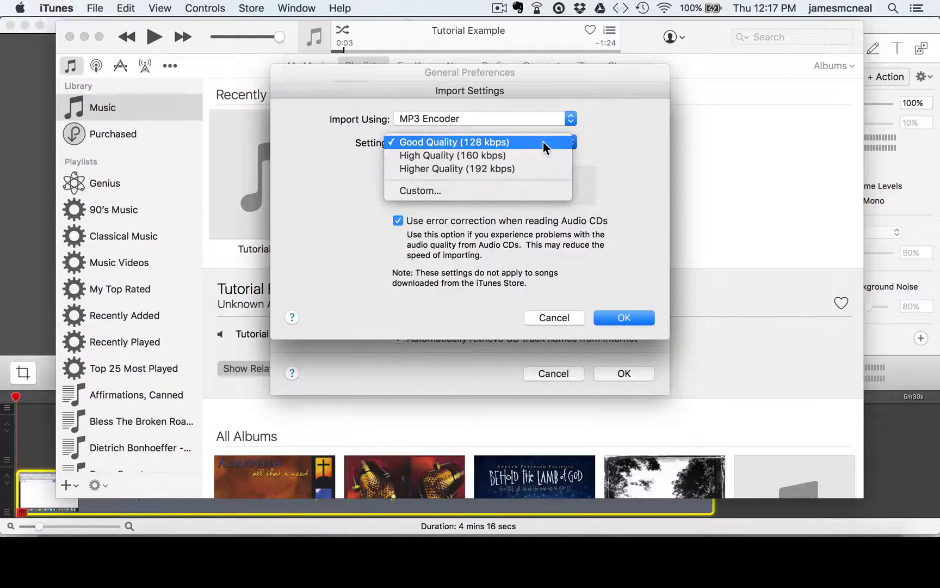
click(454, 142)
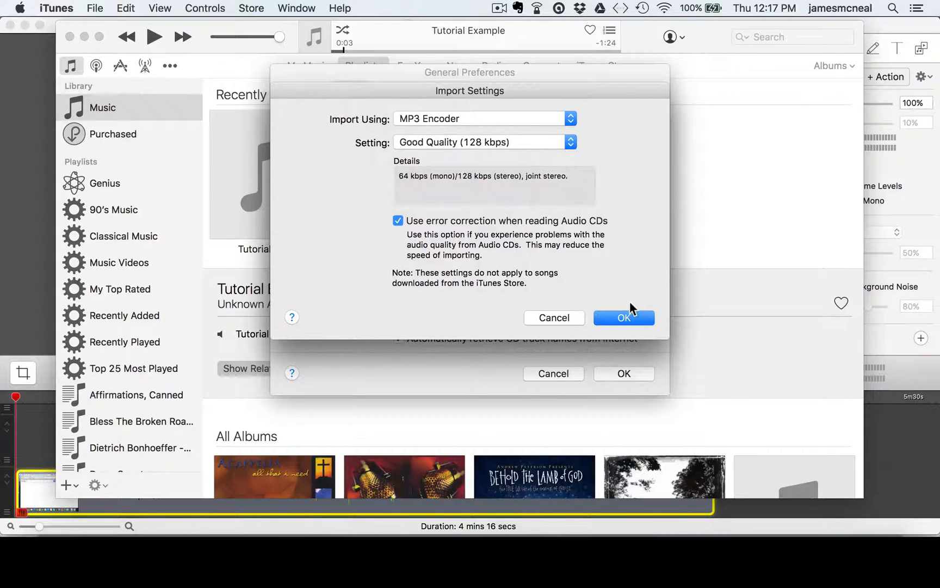
click(625, 317)
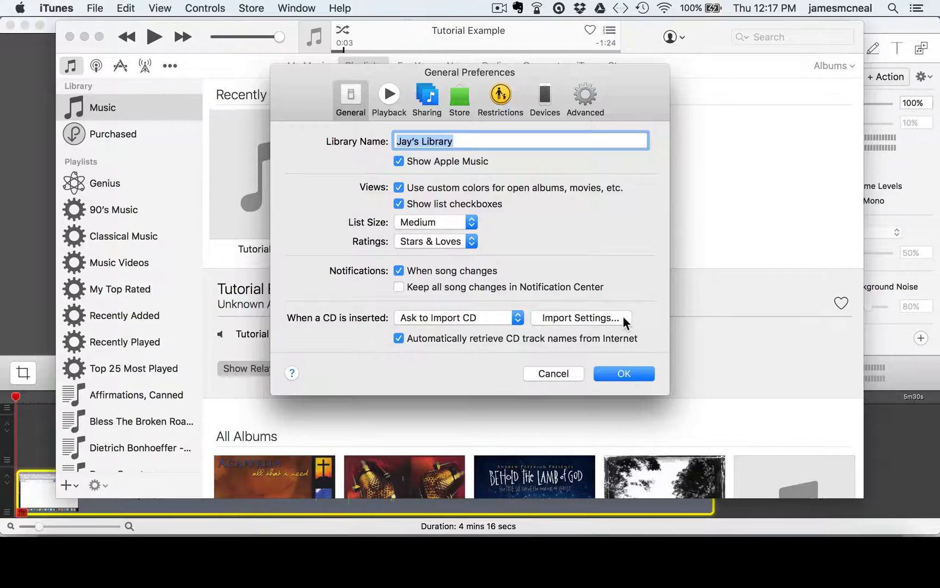
mouse_move(631, 226)
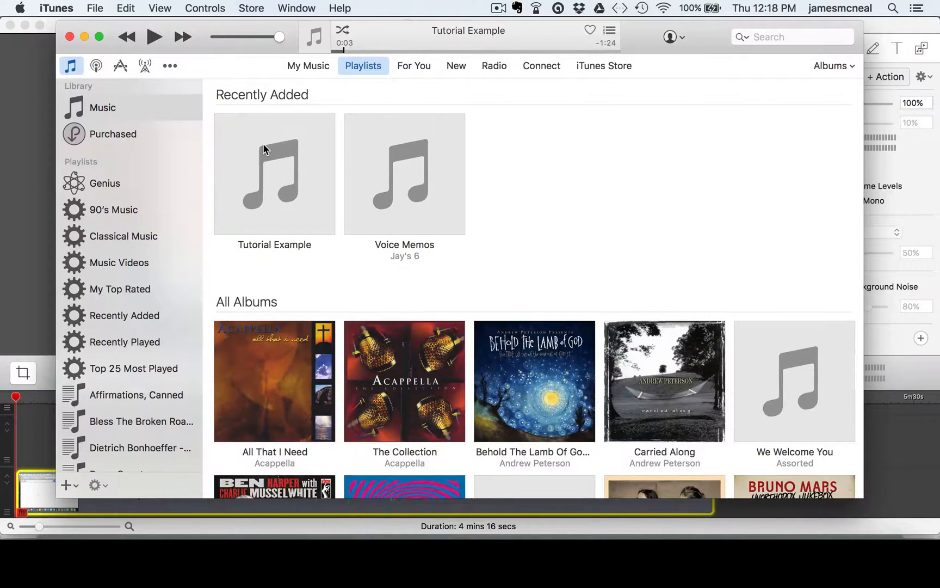
- Create an MP3 version of Tutorial Example and select the original copy for removal
right_click(265, 151)
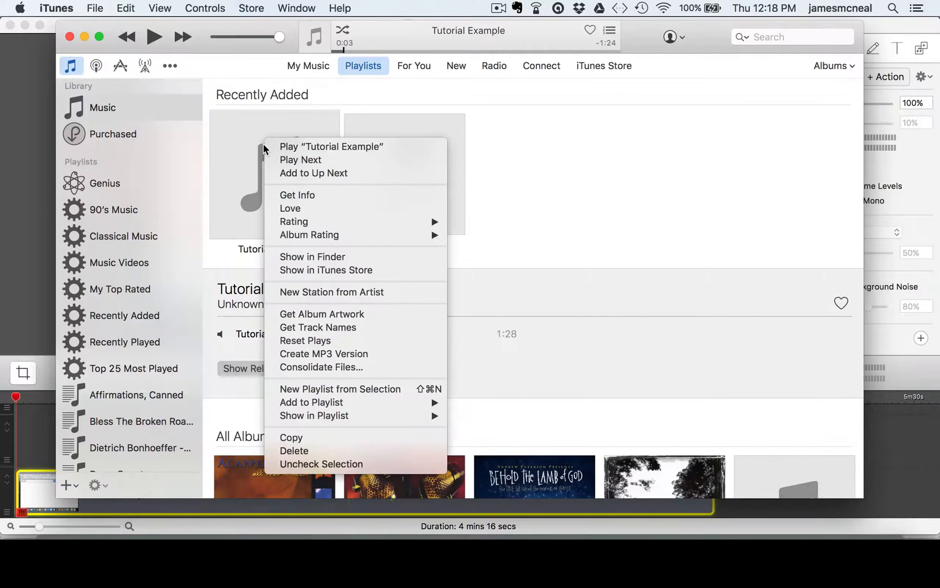
mouse_move(340, 374)
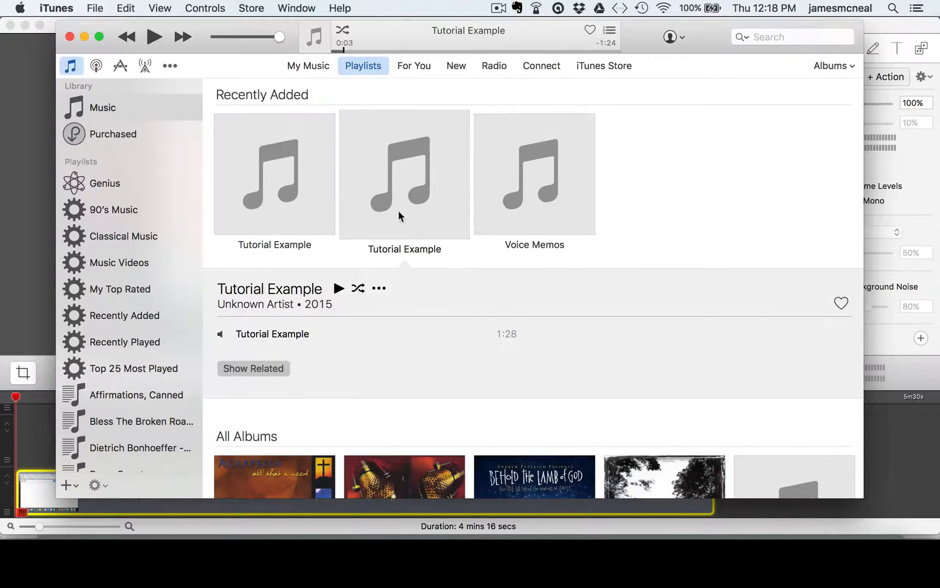
mouse_move(397, 169)
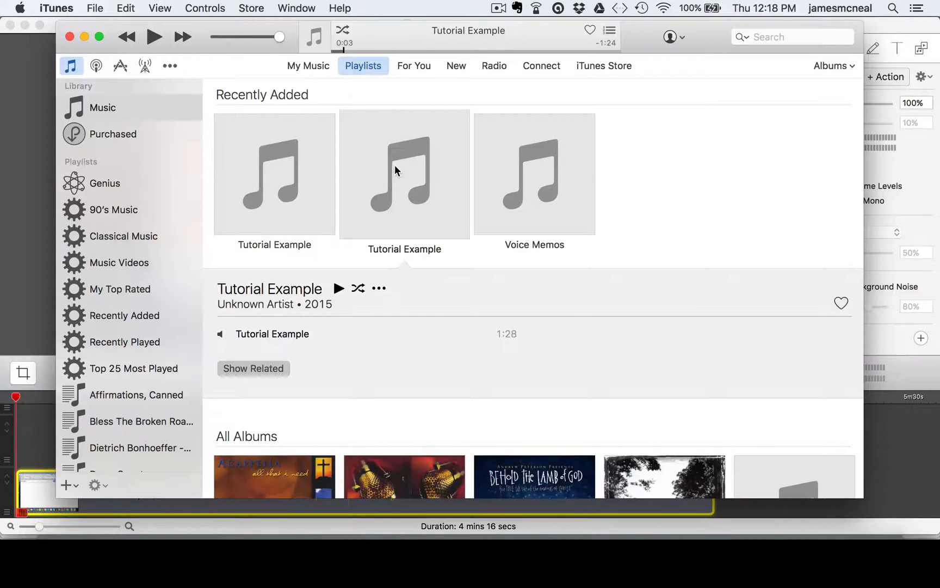
mouse_move(417, 217)
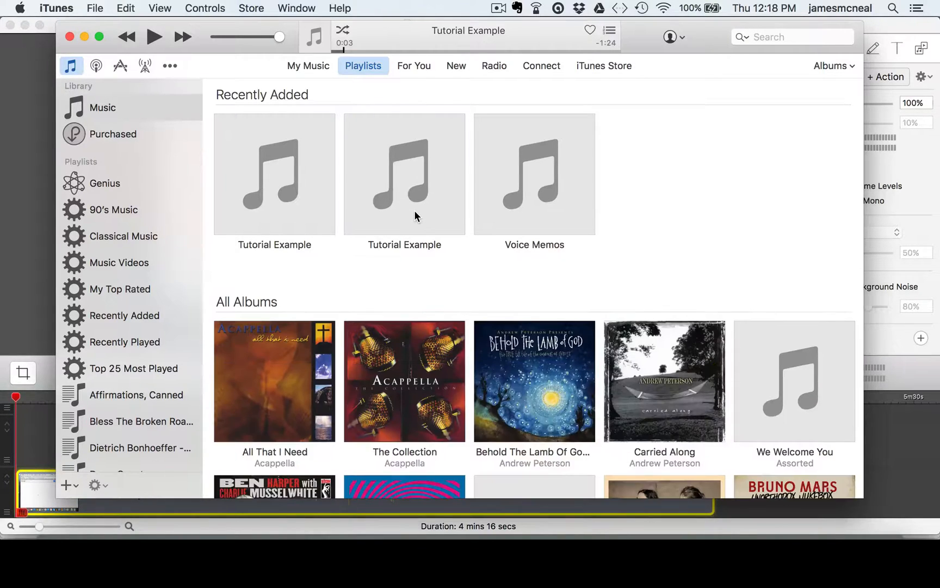
click(274, 174)
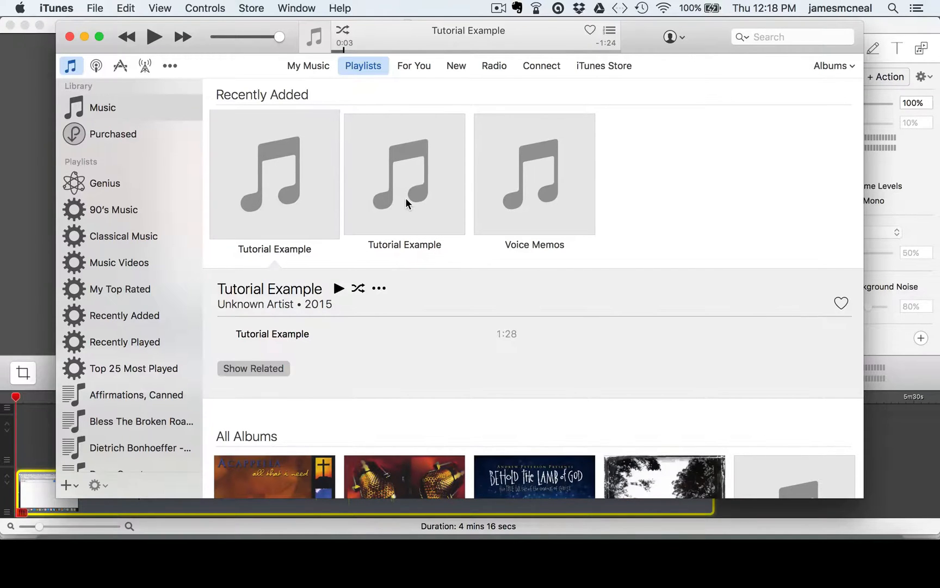
mouse_move(439, 193)
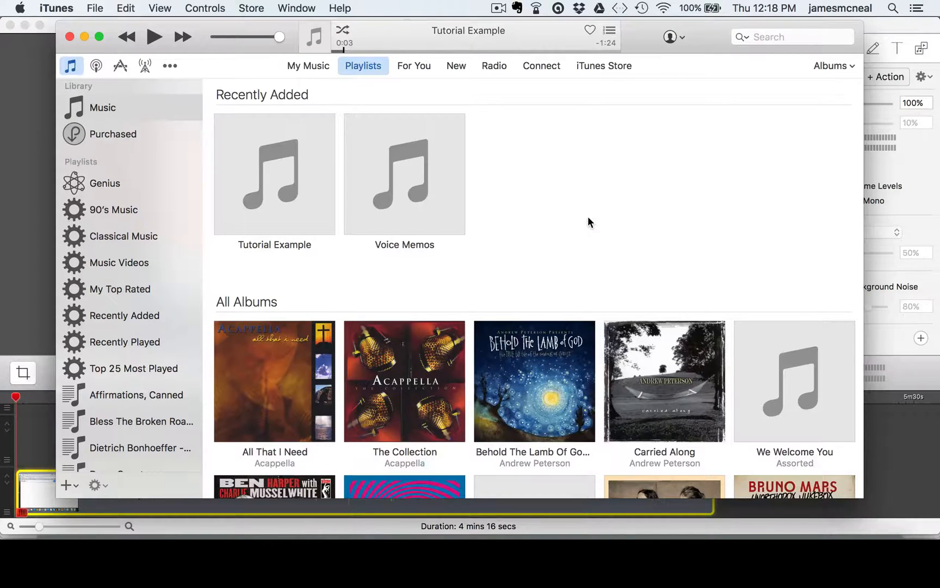
mouse_move(570, 224)
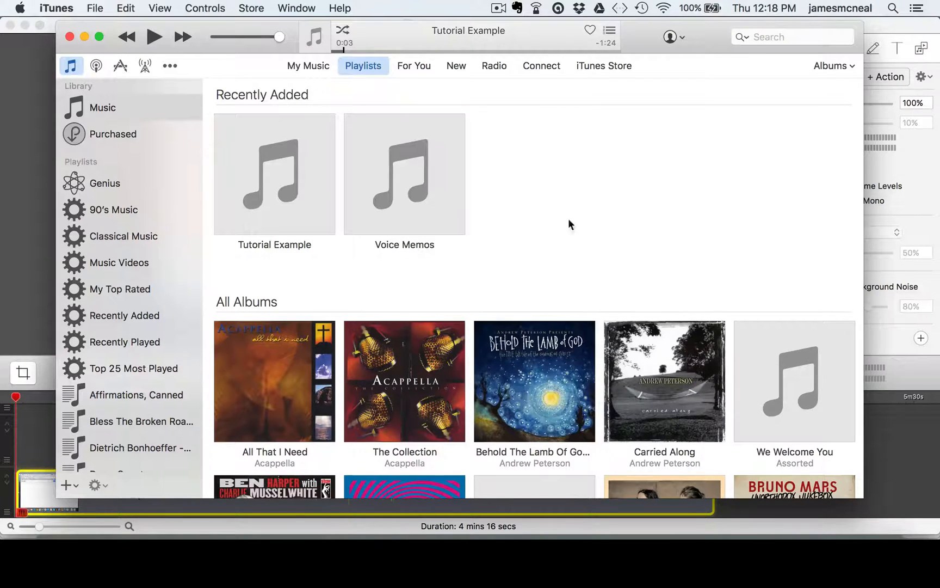
- Bring up the track's Get Info window, check its File details and return to Details
right_click(275, 174)
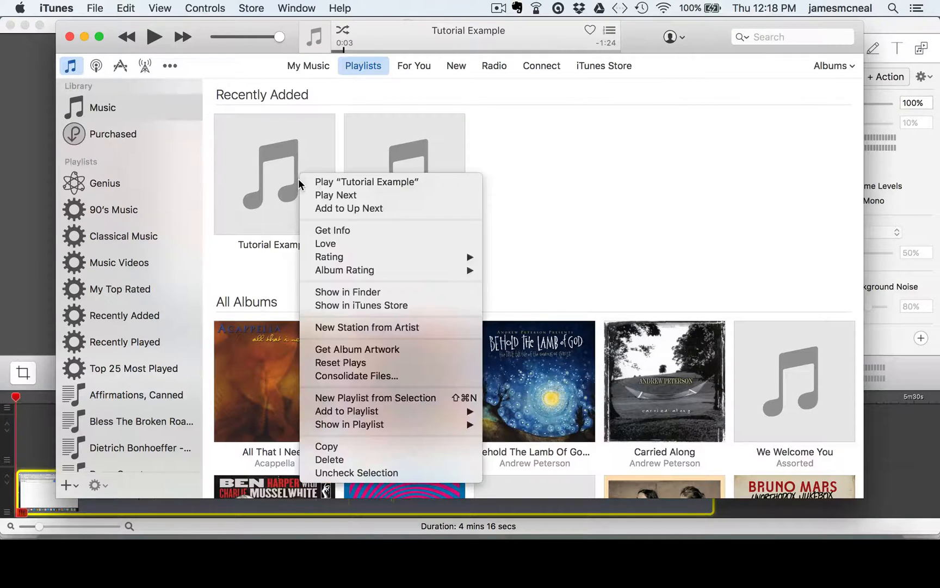
mouse_move(358, 235)
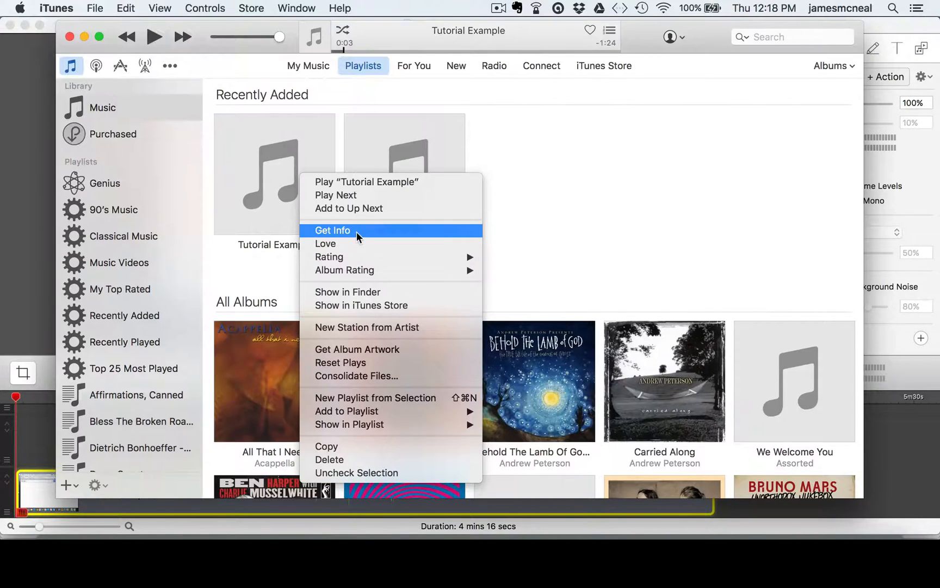
click(333, 230)
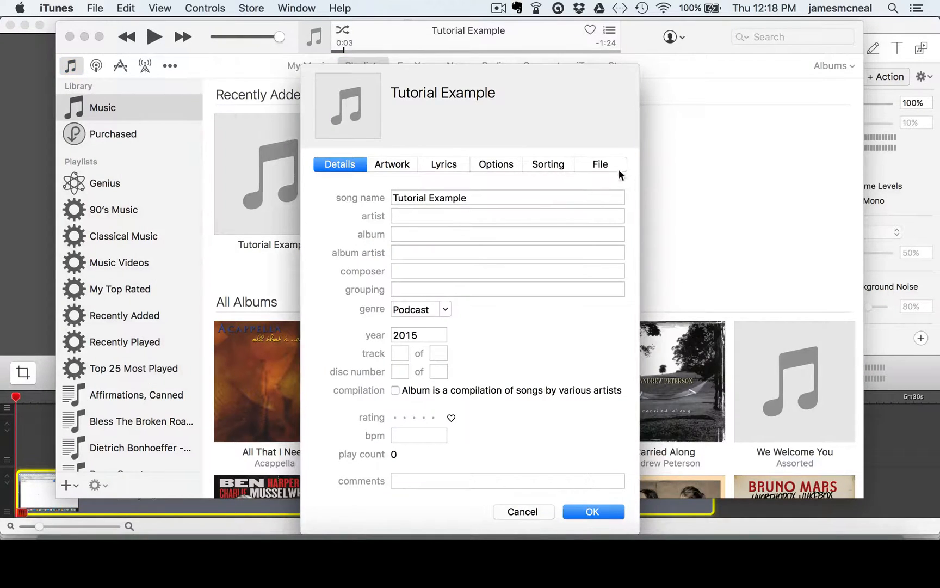
click(599, 165)
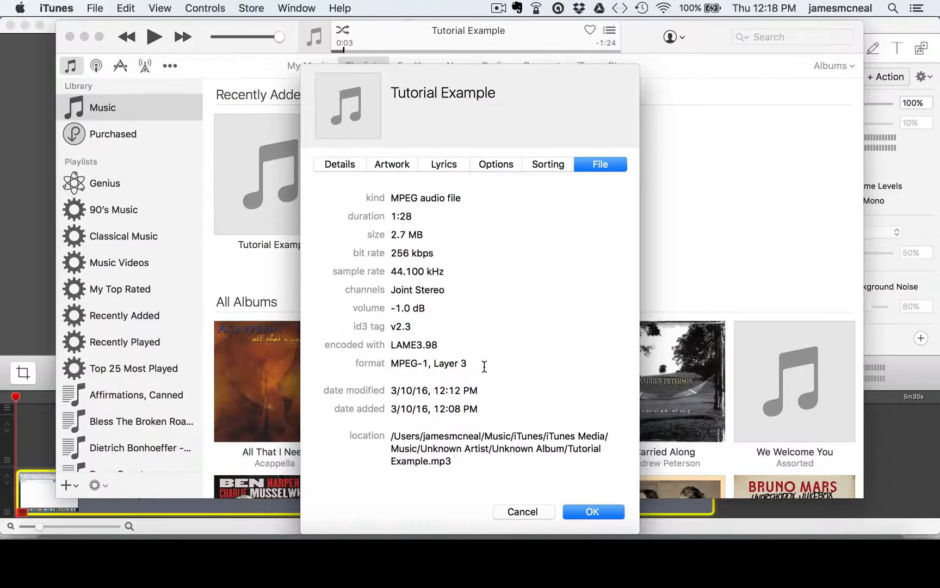
mouse_move(391, 344)
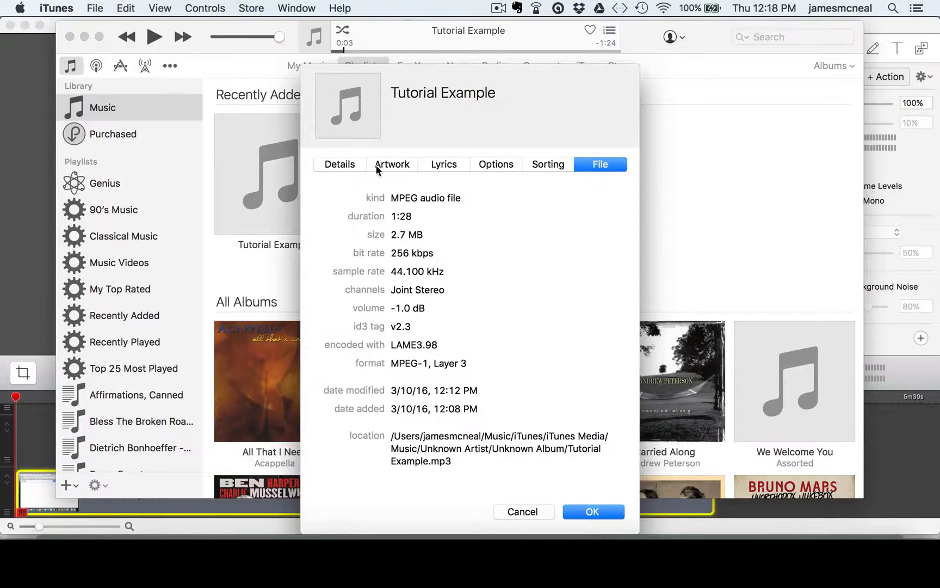
click(340, 164)
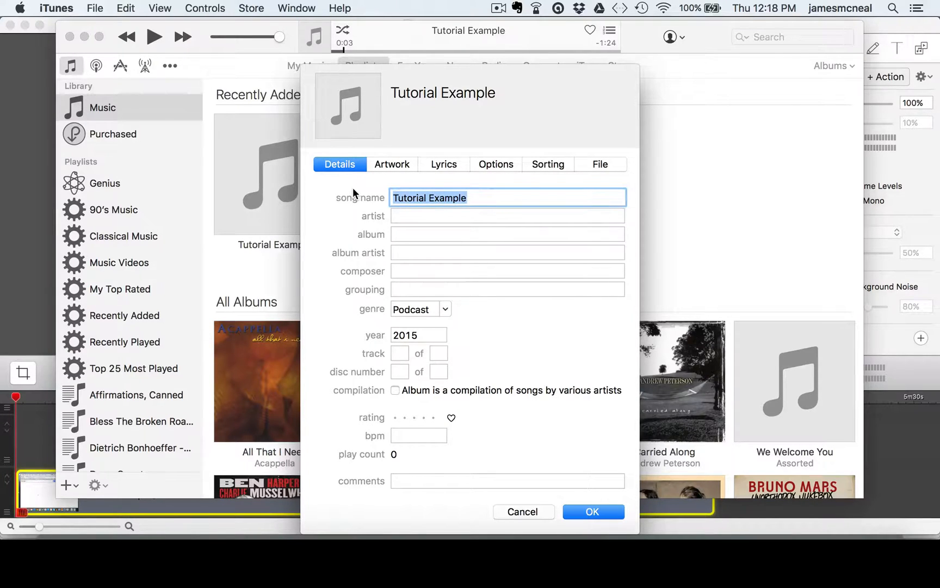
- Name the song 'Coffee with Kelli McNeal' and set the artist to Jay McNeal
text(Coffee)
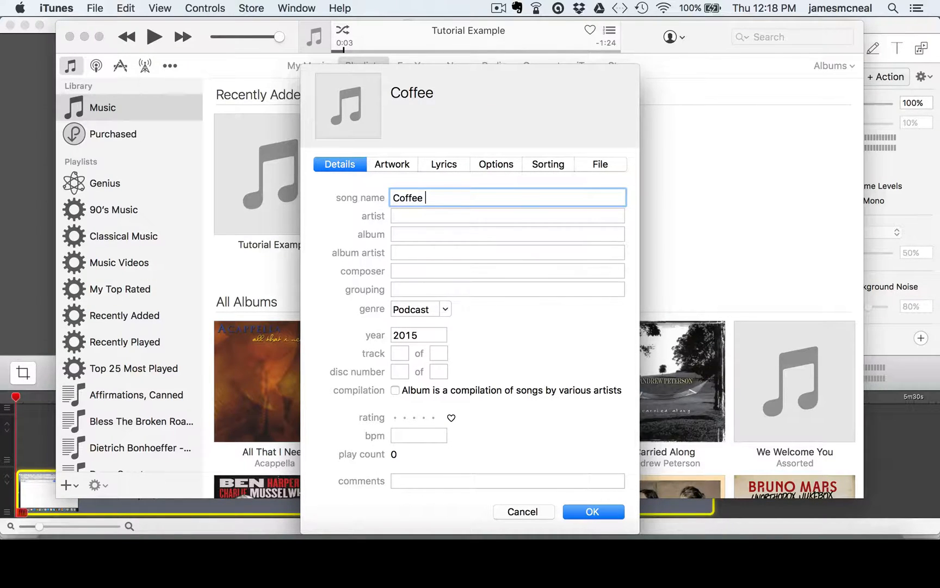
text(with K)
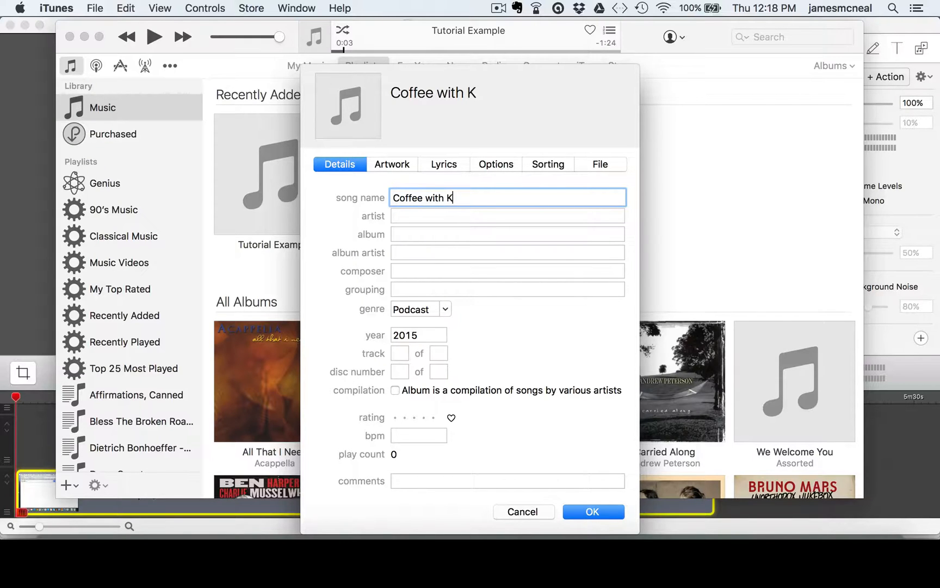
text(elli McNeal)
click(507, 216)
text(J)
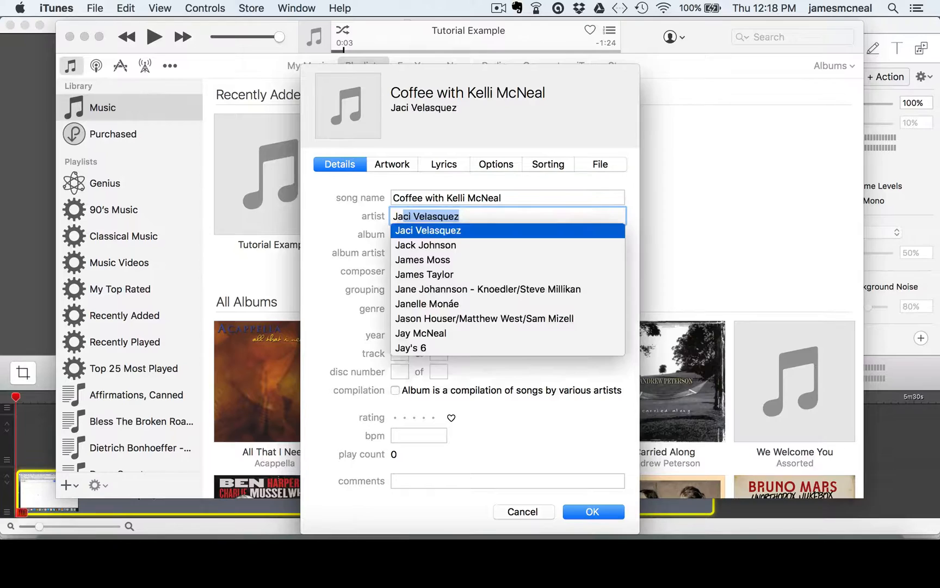
click(421, 333)
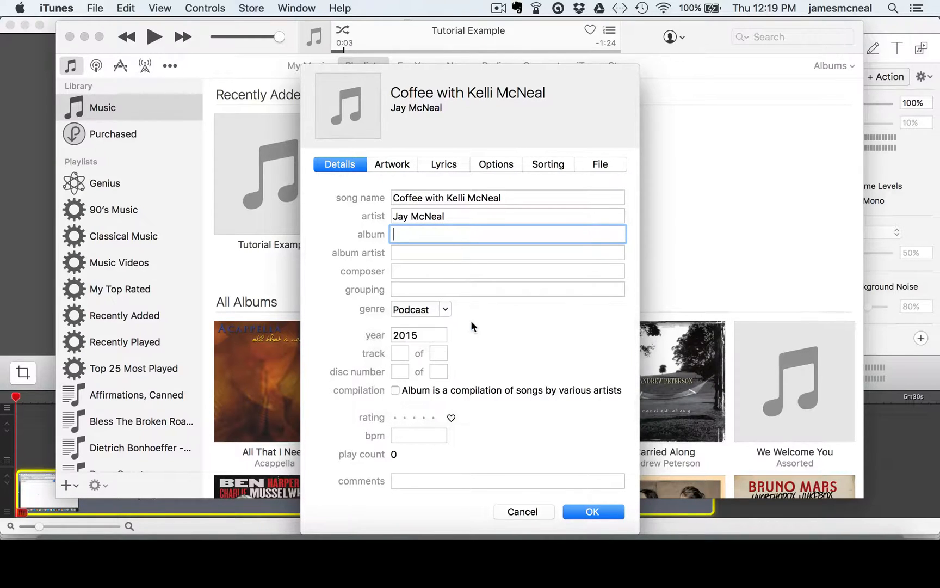
- Enter year 2016, track number 76 and the comment 'Interview guest'
text(2016)
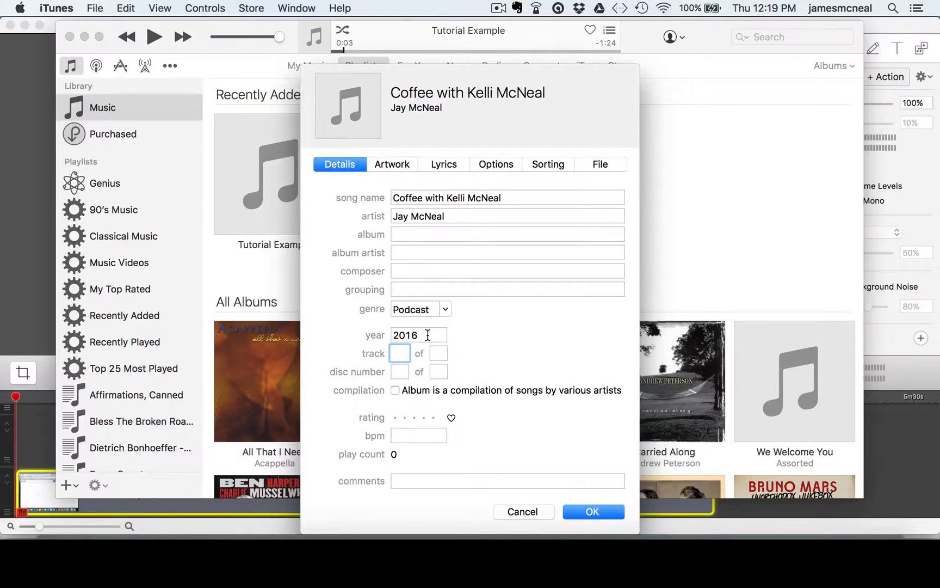
click(400, 352)
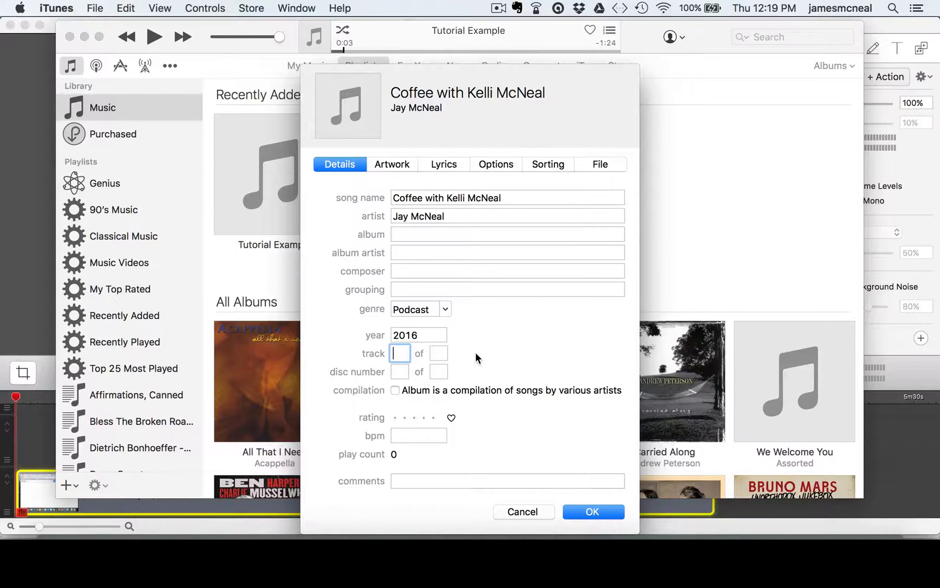
text(76)
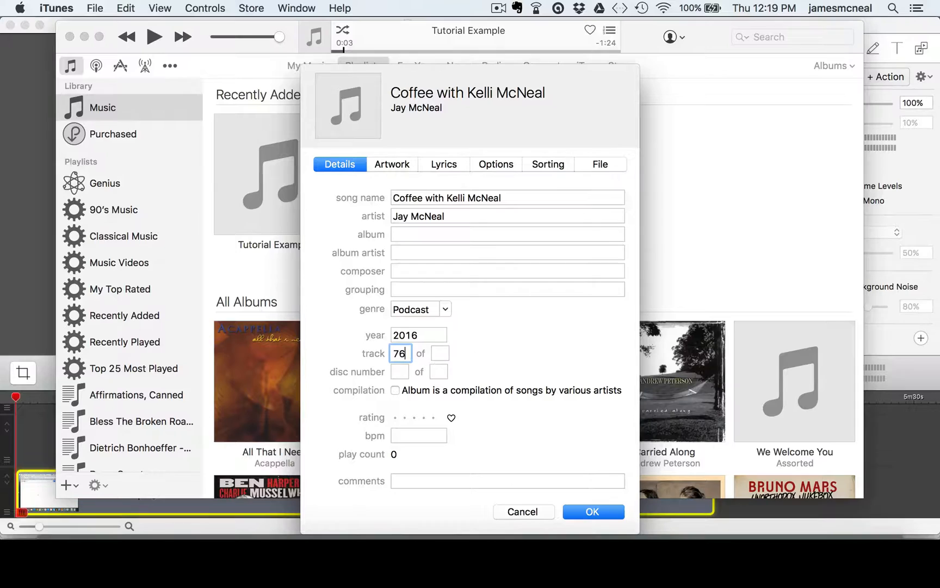
mouse_move(462, 429)
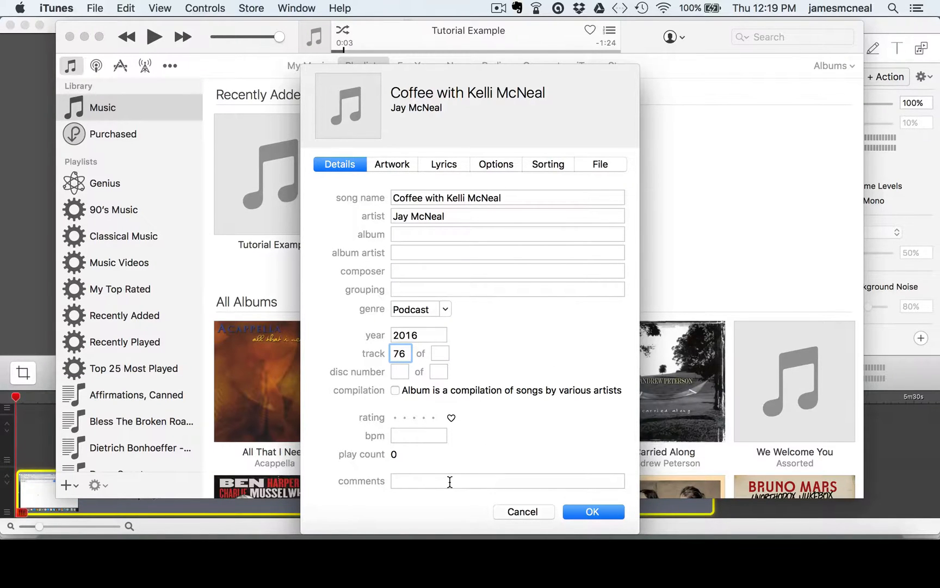
click(507, 481)
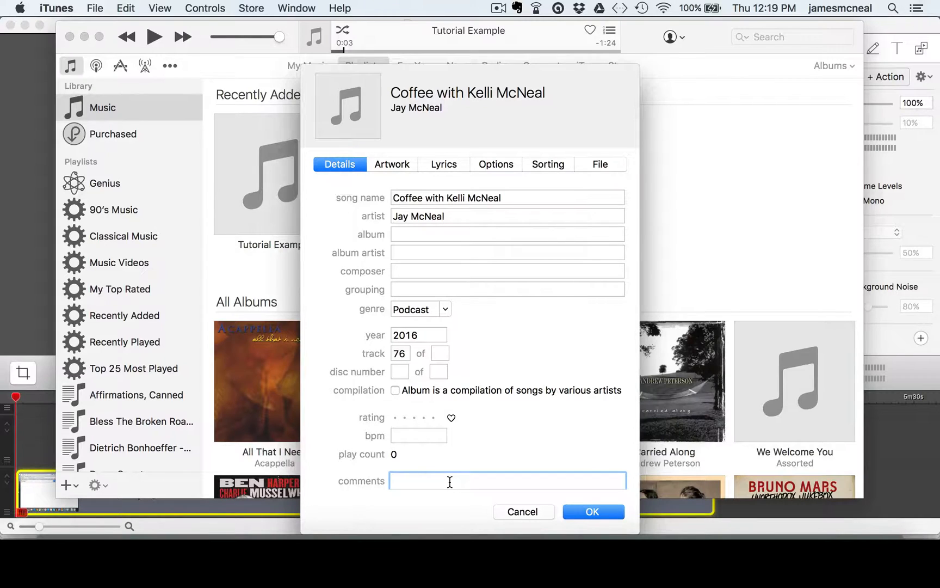
text(Interview guest)
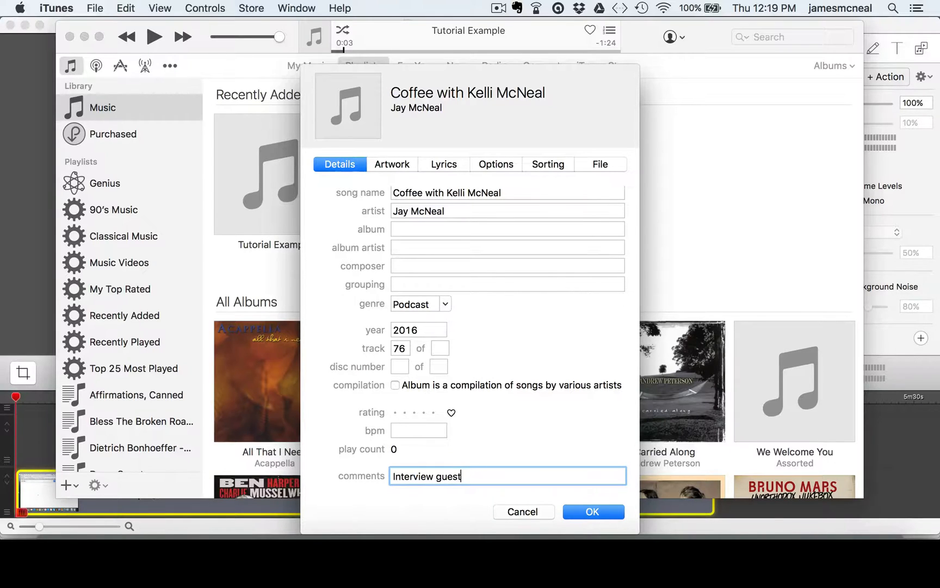
mouse_move(521, 469)
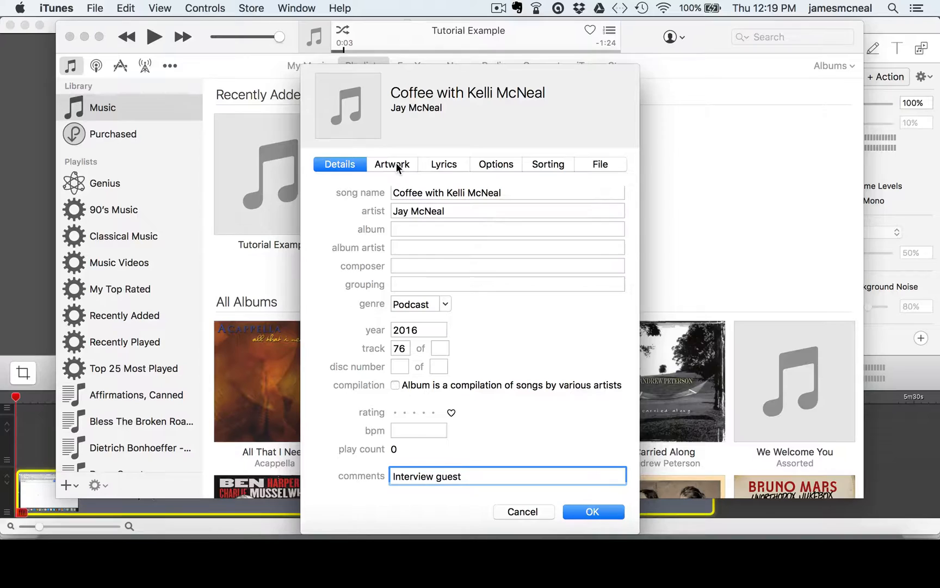
click(444, 164)
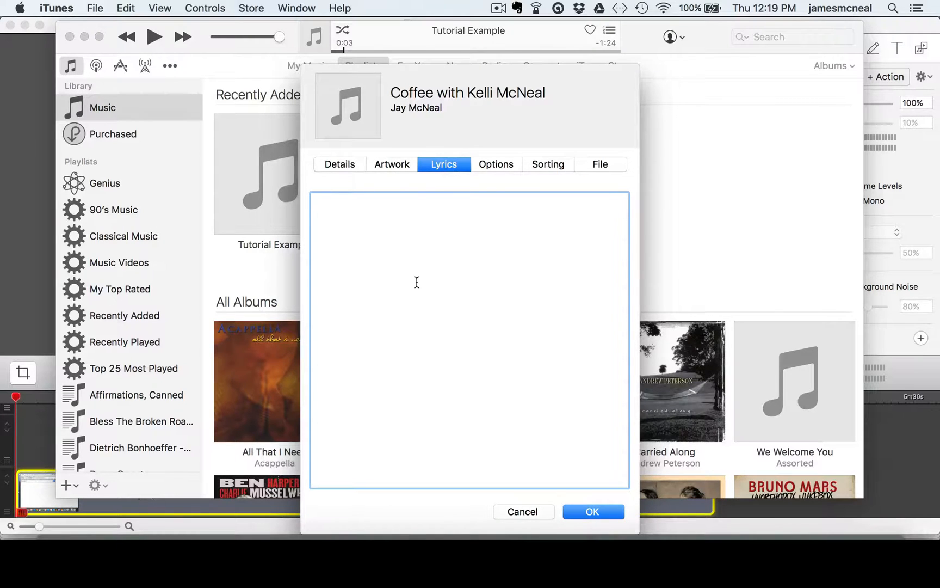
mouse_move(375, 250)
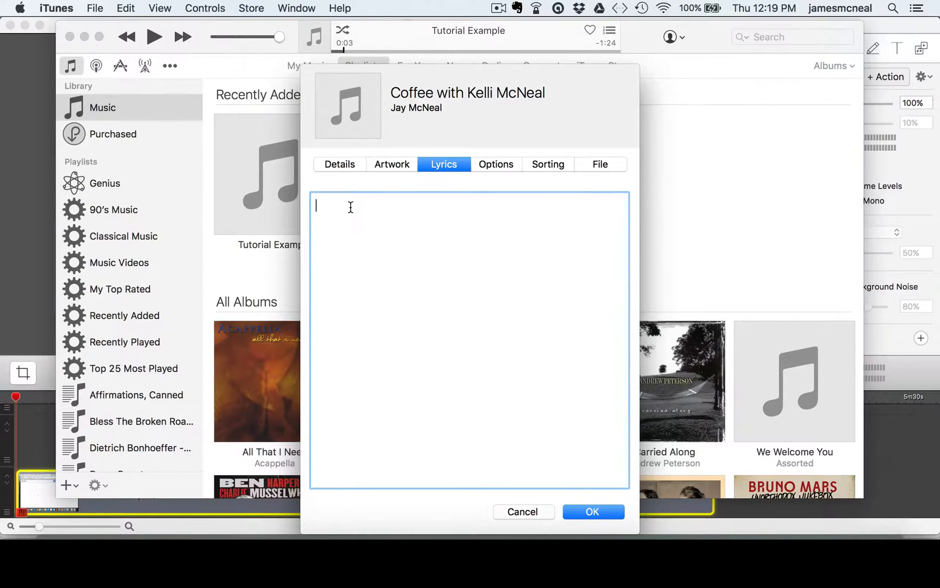
text(h)
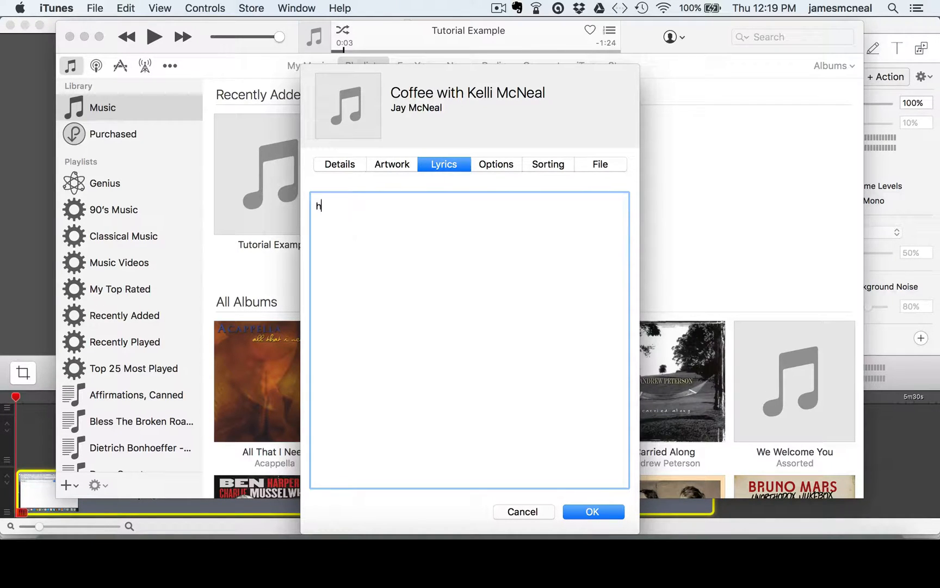
text(ttp:)
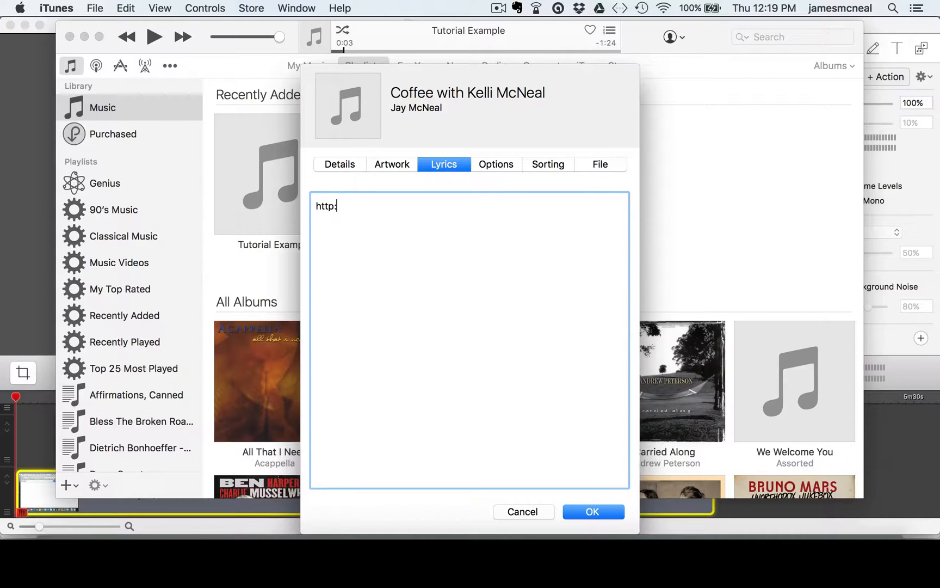
text(//coffe)
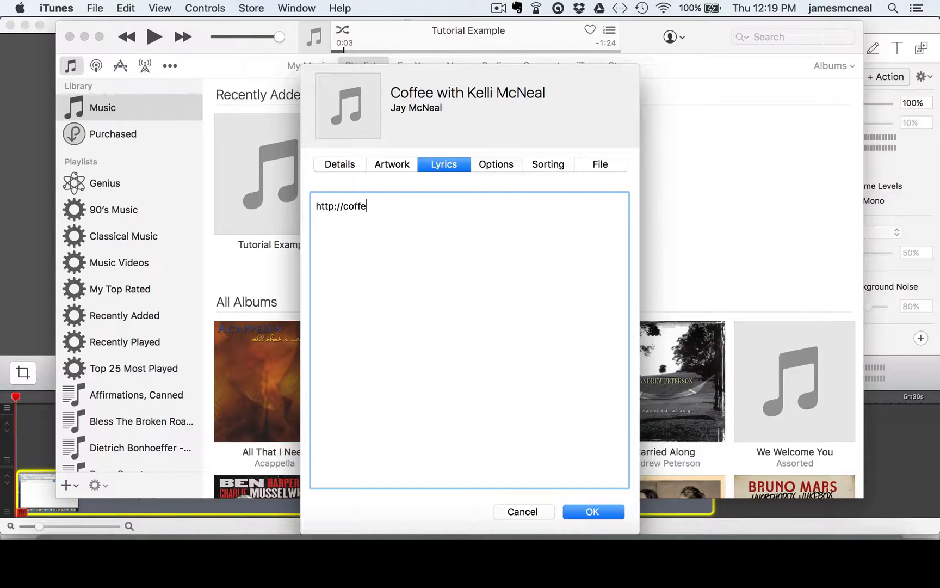
text(epotfellowshi)
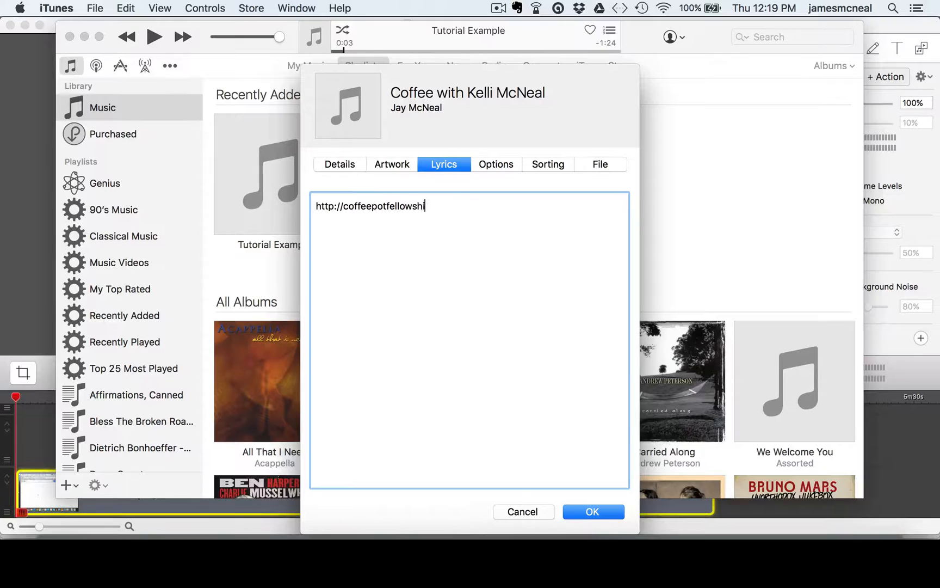
text(p.com)
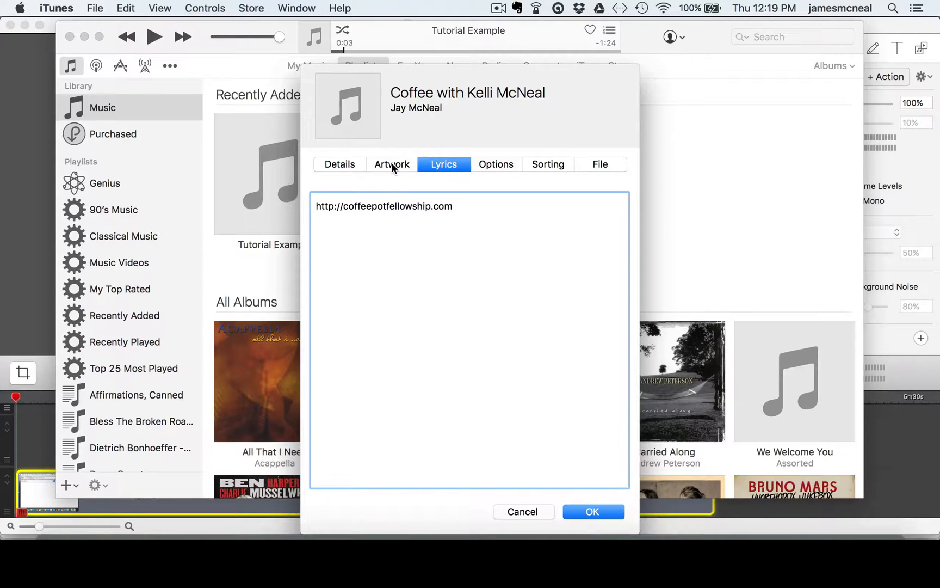
- Add 184H.jpg from Pictures as the track's album artwork
click(392, 165)
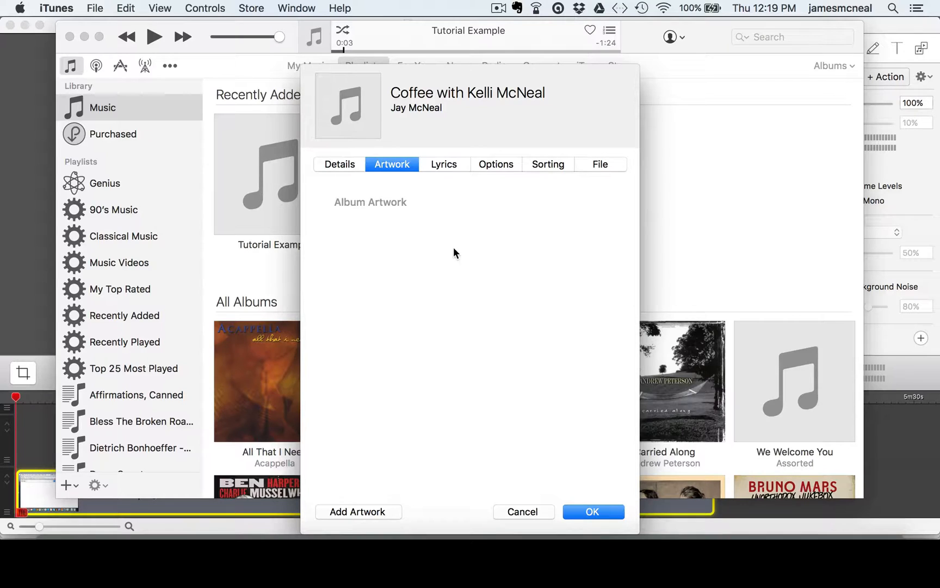
mouse_move(481, 331)
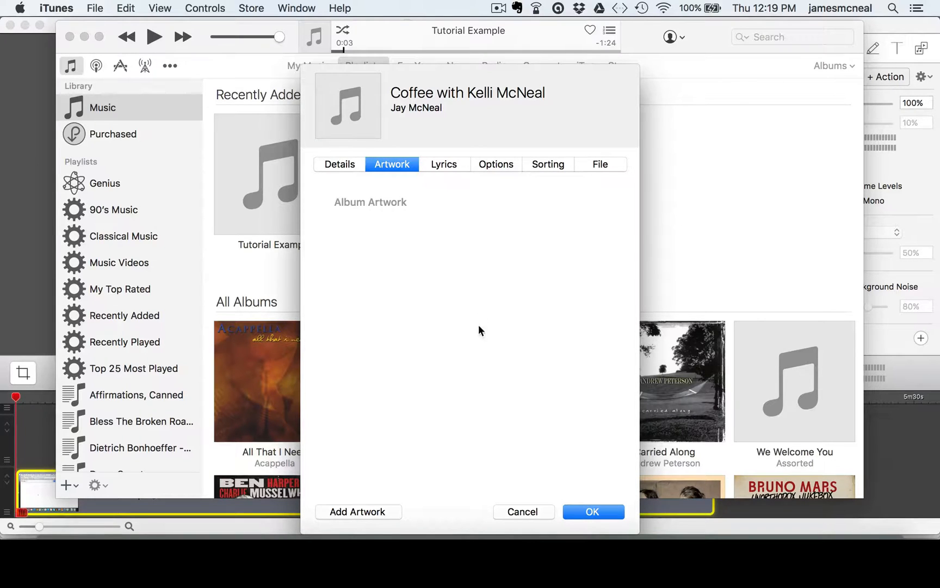
mouse_move(346, 504)
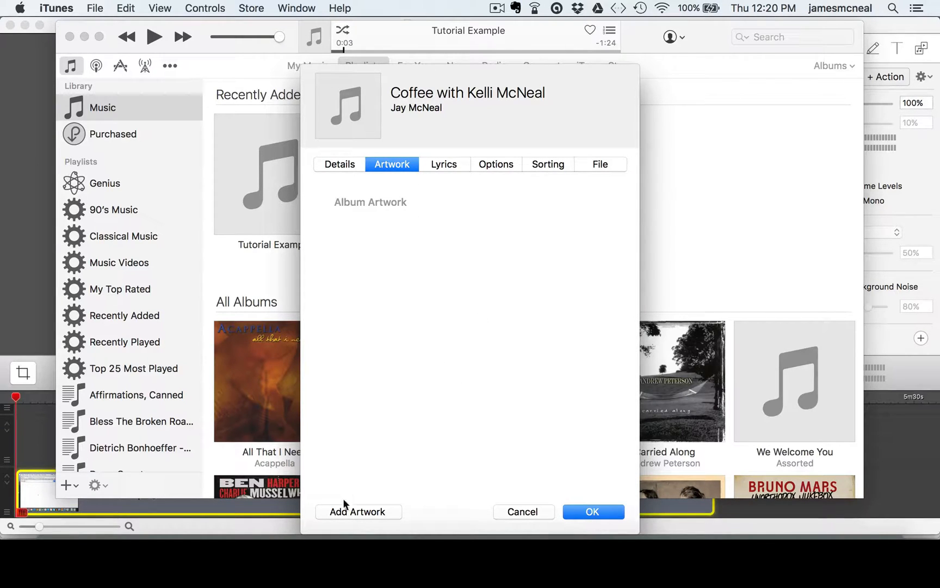
click(358, 512)
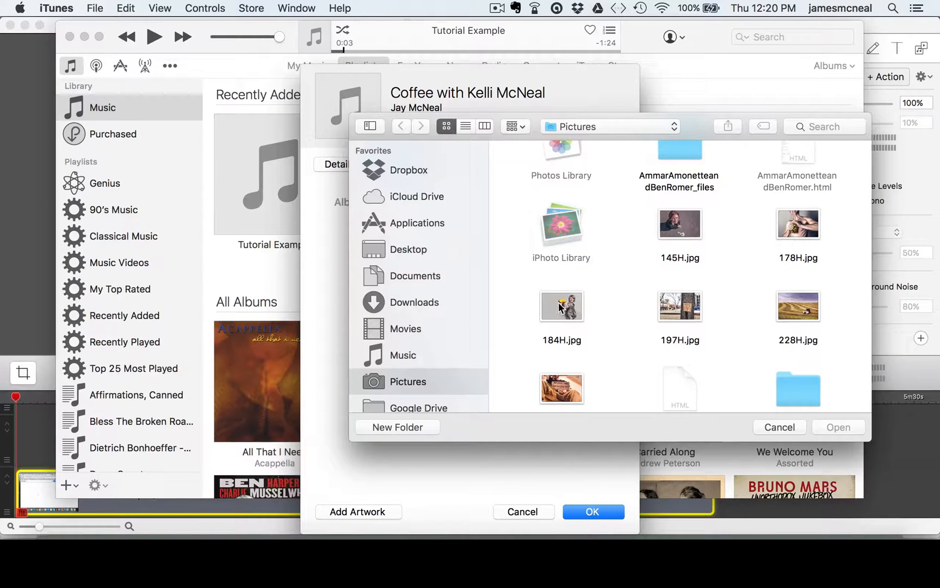
click(562, 307)
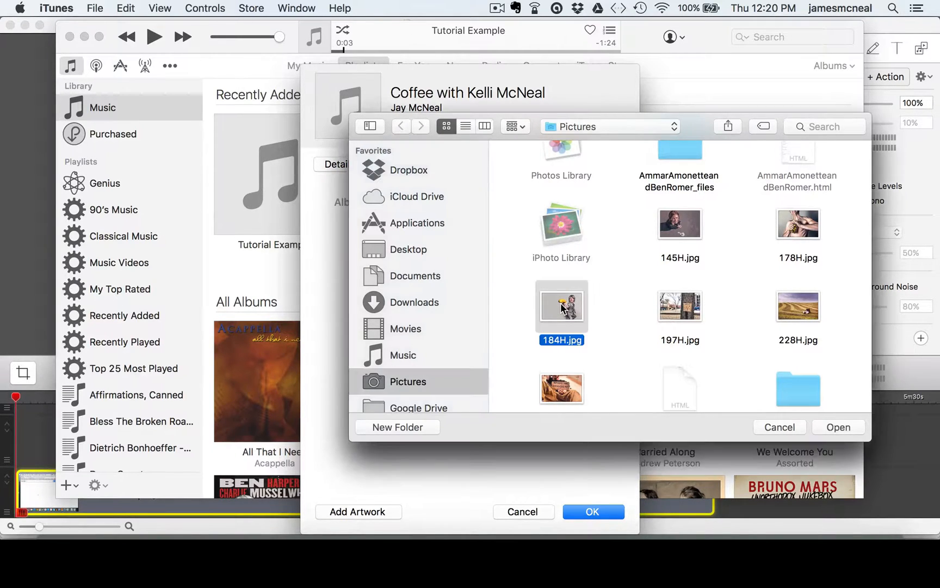
click(838, 426)
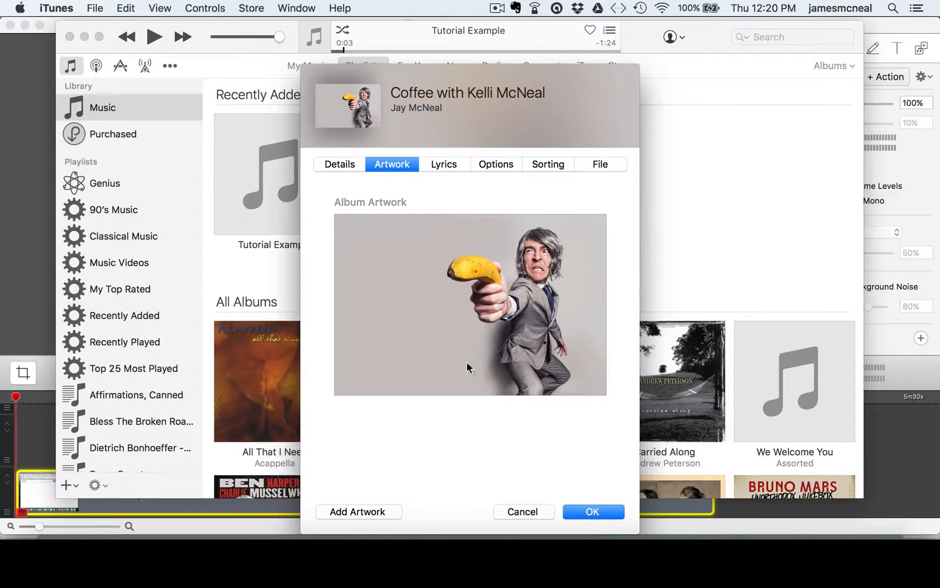
mouse_move(518, 335)
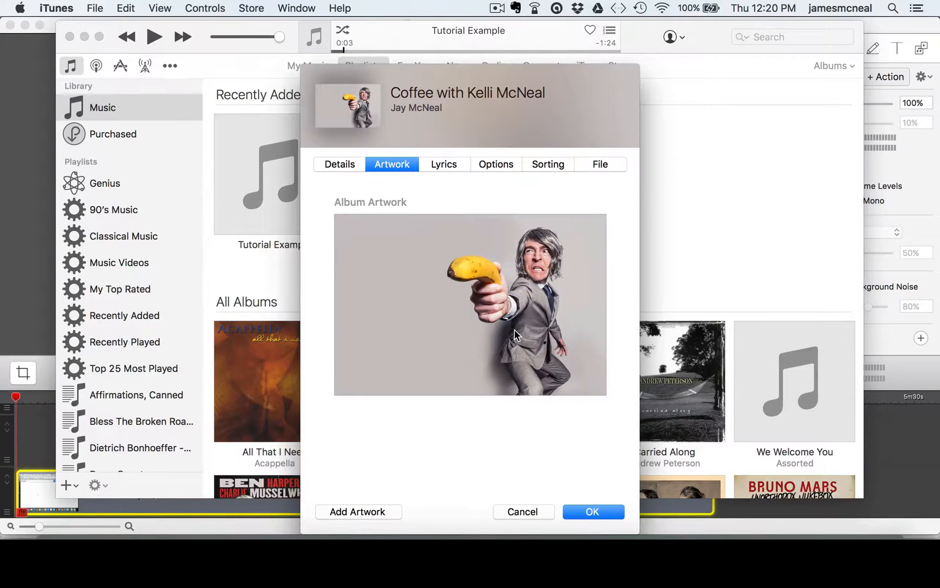
- Look over the File, Options, Sorting and Lyrics sections, ending on Options
click(600, 165)
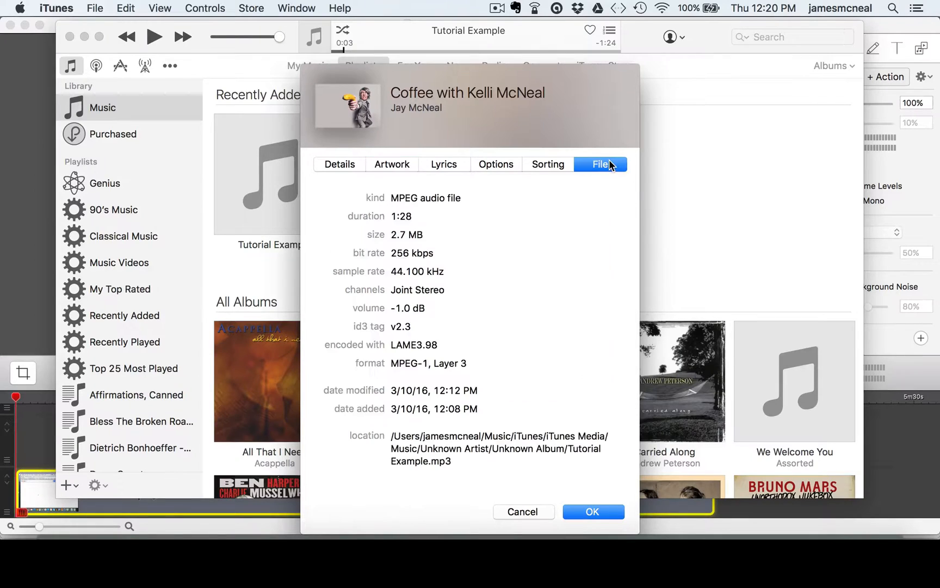
mouse_move(490, 176)
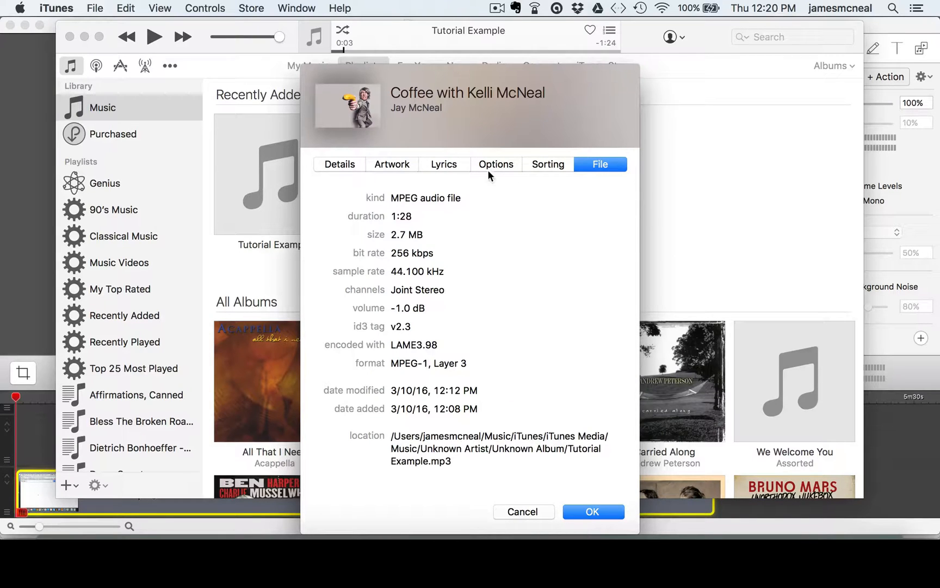
click(497, 165)
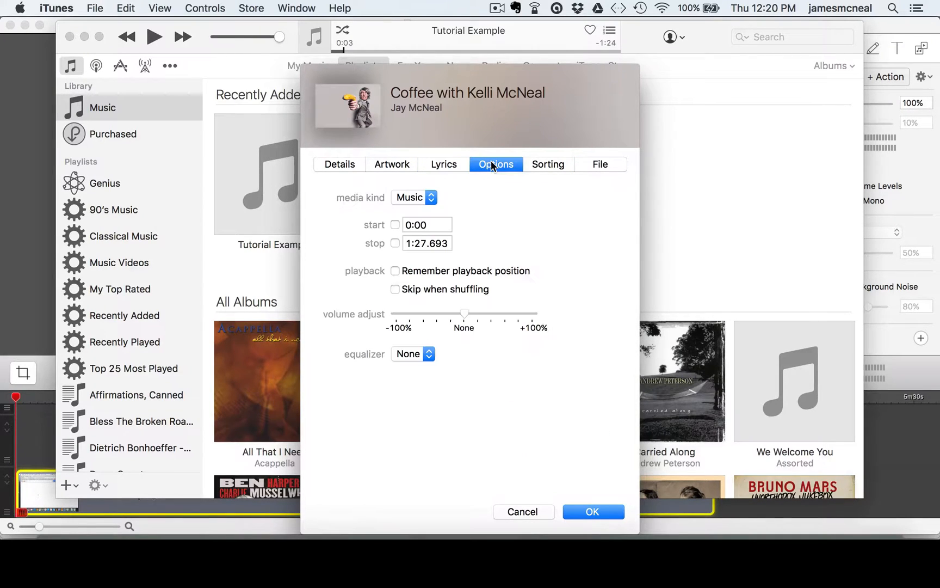
click(548, 164)
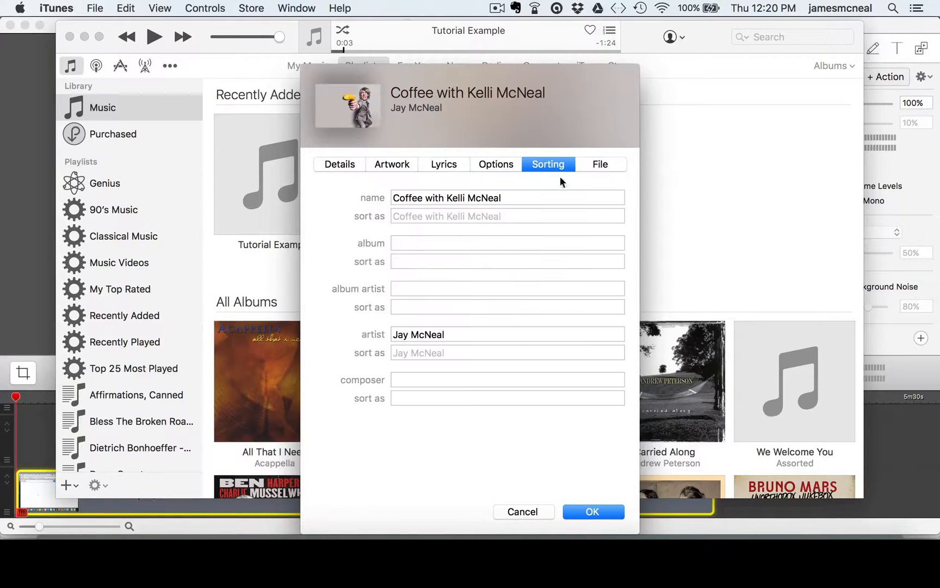
mouse_move(503, 165)
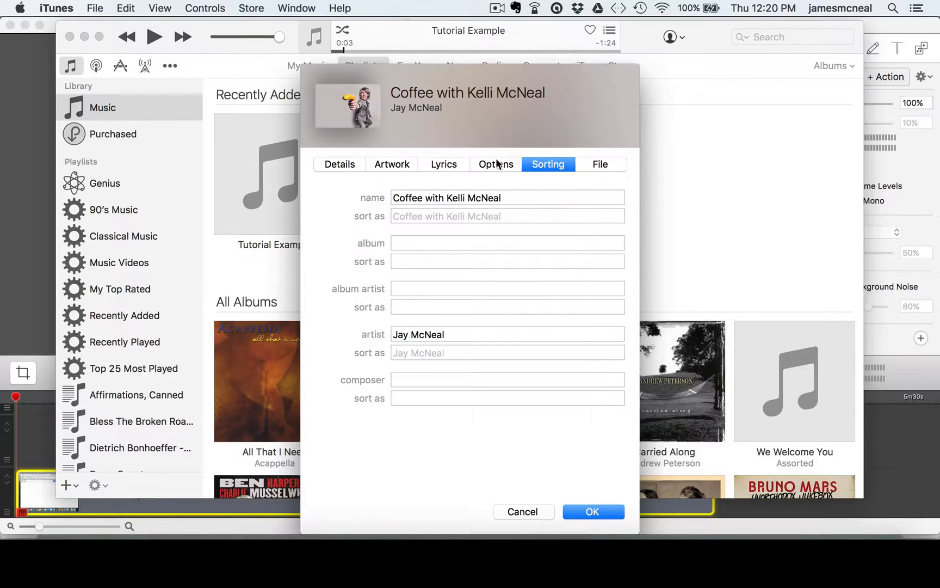
click(444, 165)
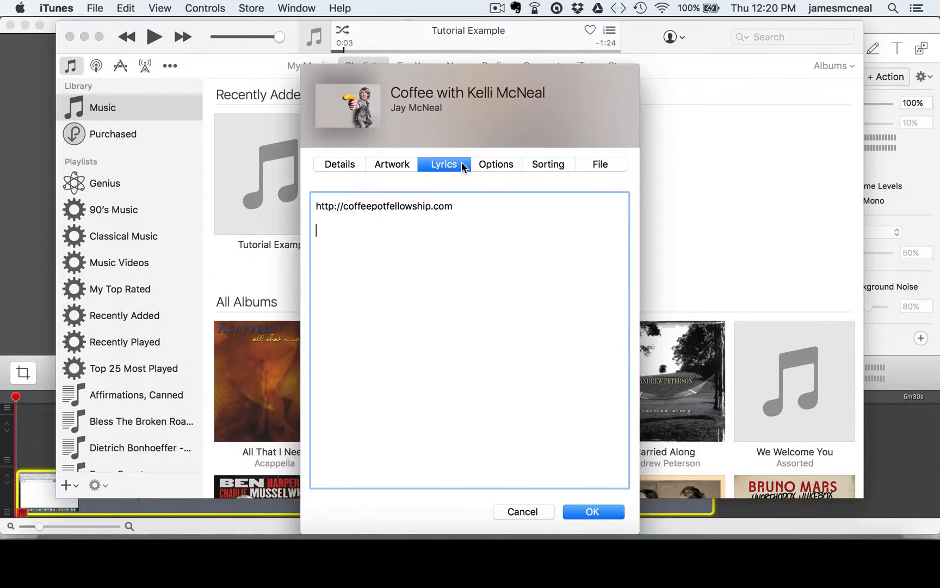
click(496, 164)
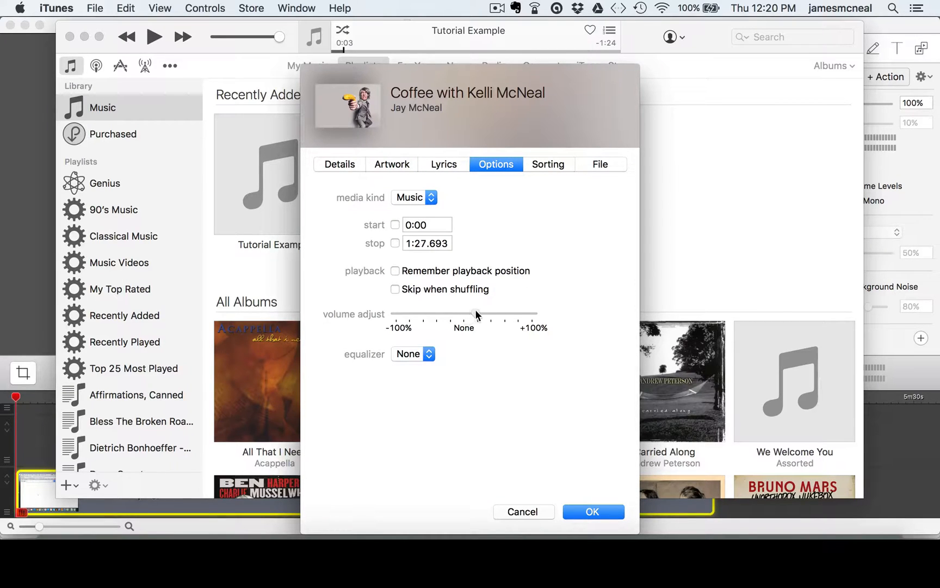
- Keep the volume adjustment at None and set the equalizer to Spoken Word
drag(473, 313, 487, 313)
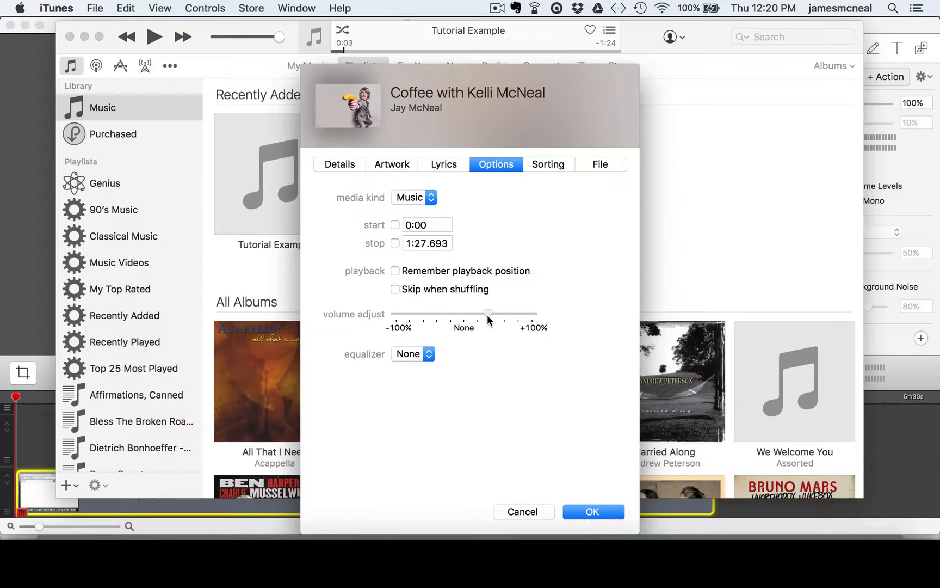
drag(488, 314, 464, 313)
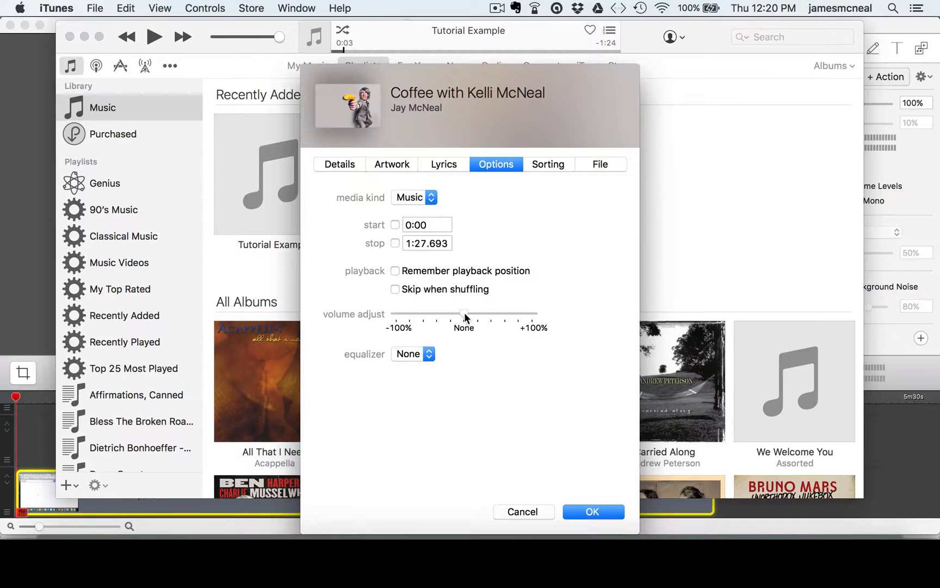
click(413, 353)
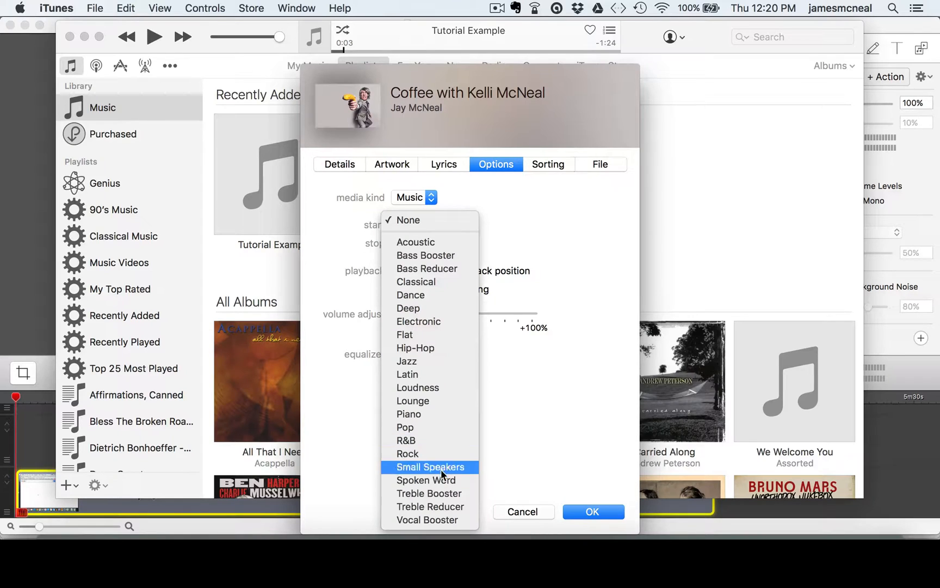
click(425, 480)
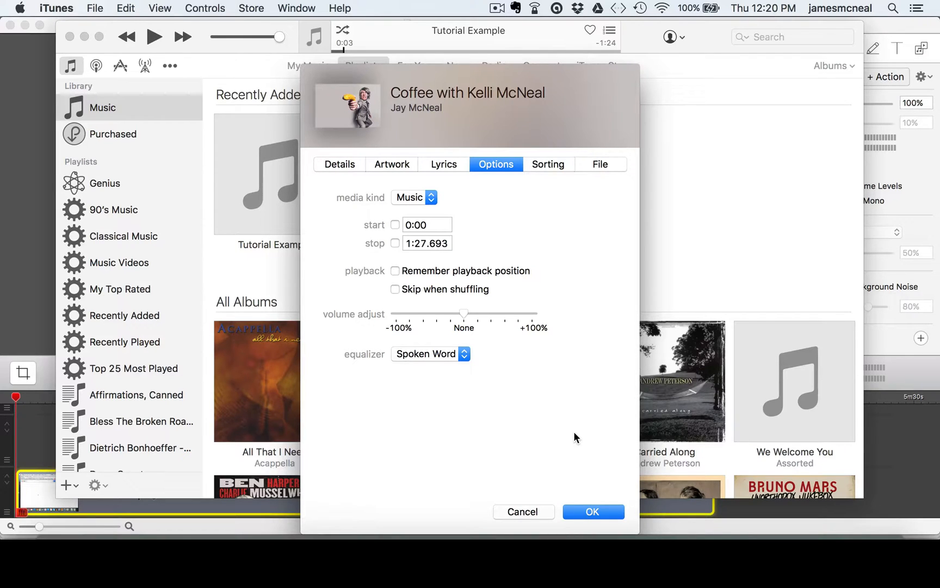
mouse_move(597, 497)
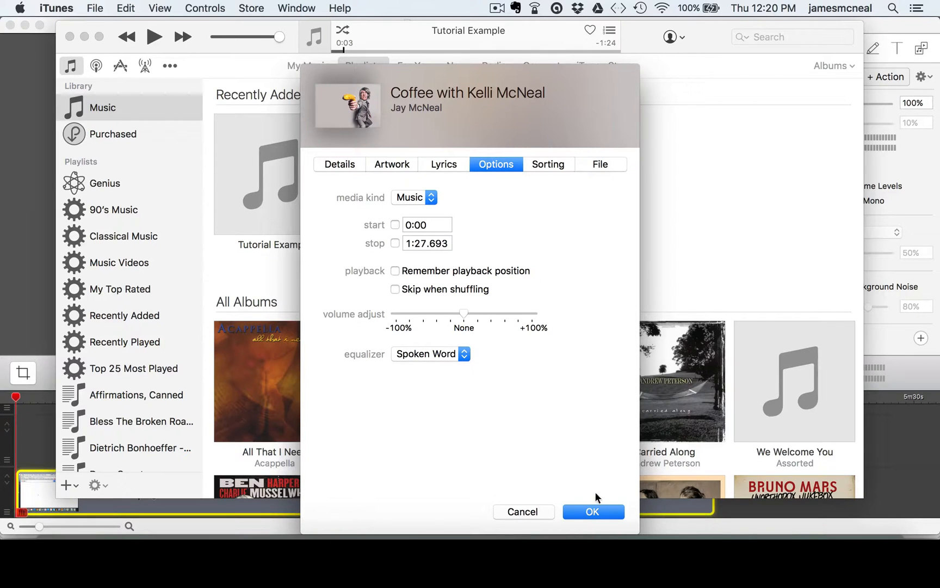
- Save the tag edits so Coffee with Kelli McNeal appears in Recently Added with its artwork
click(593, 512)
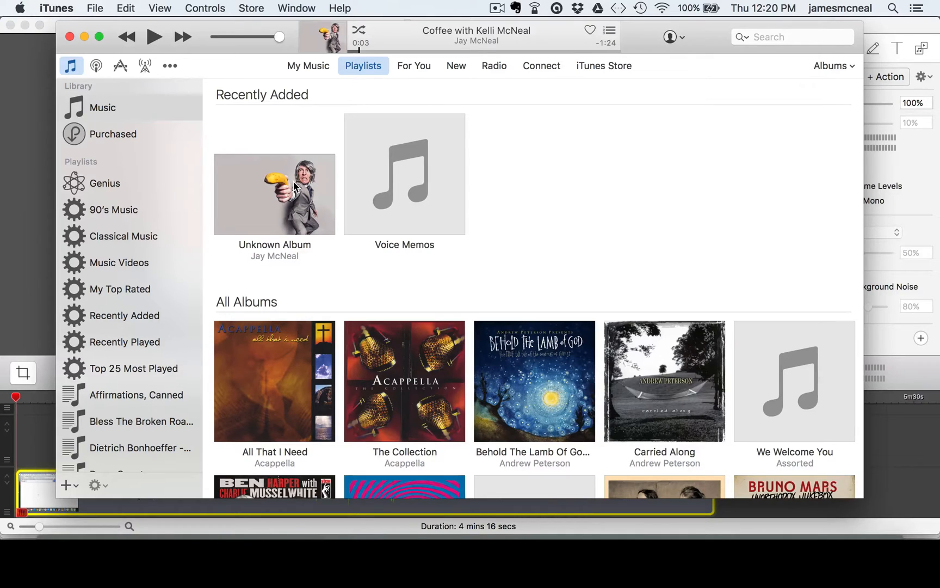
mouse_move(96, 8)
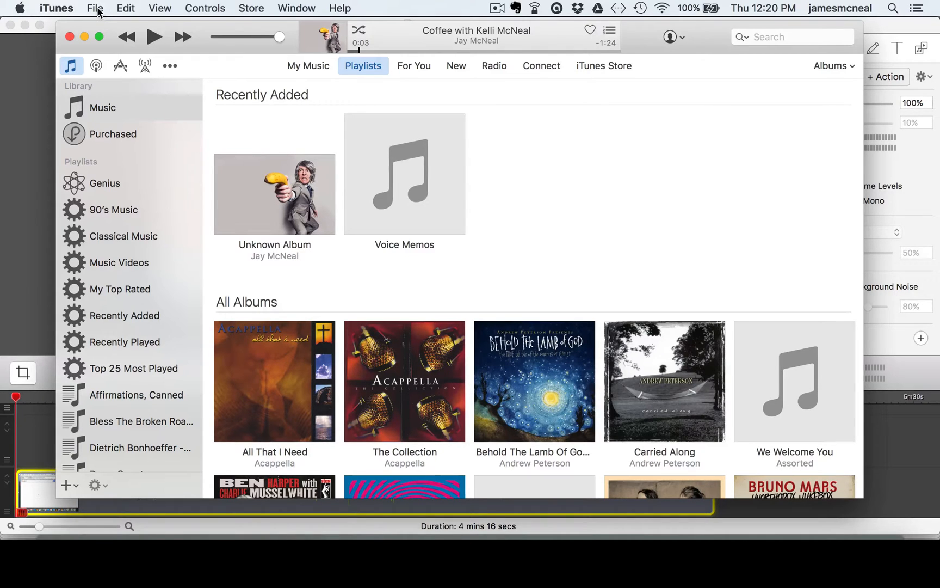
mouse_move(301, 210)
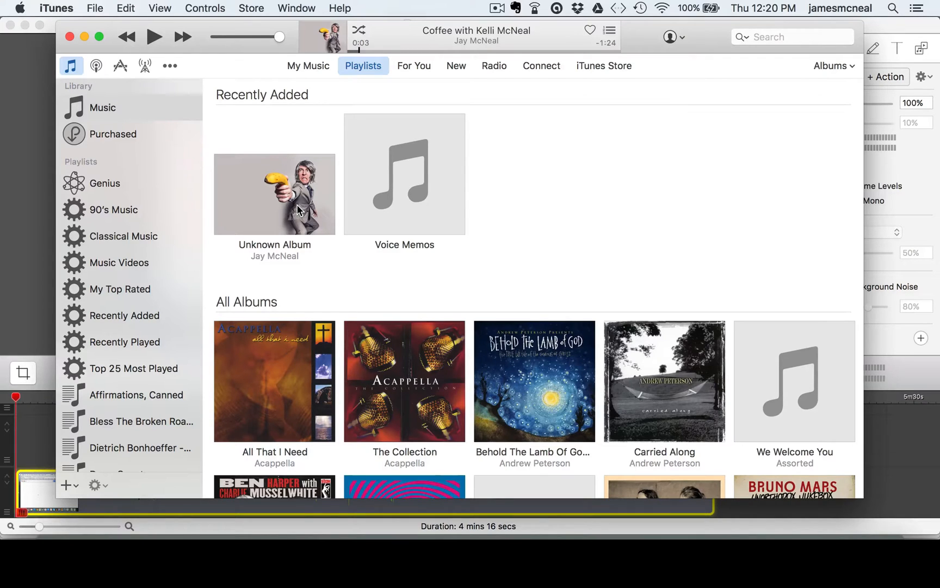
mouse_move(290, 214)
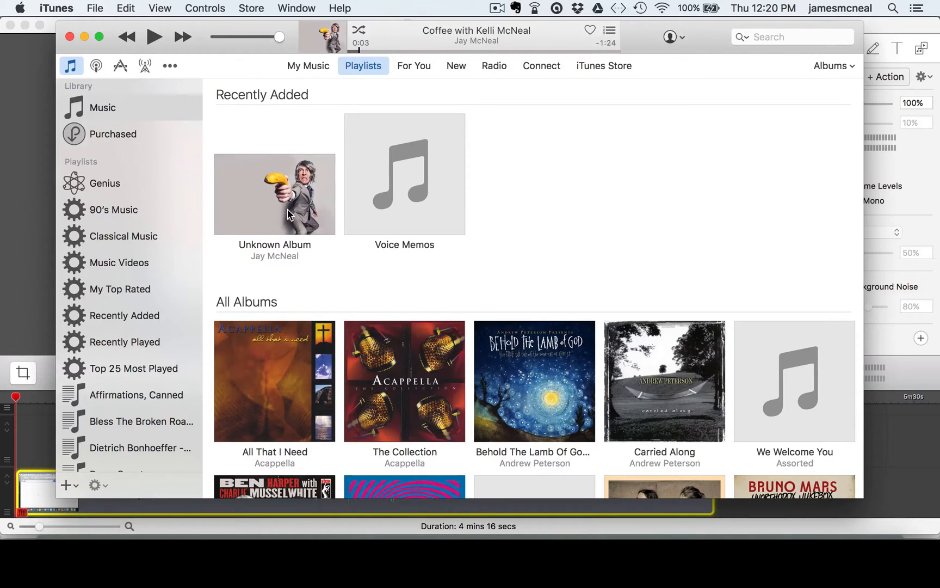